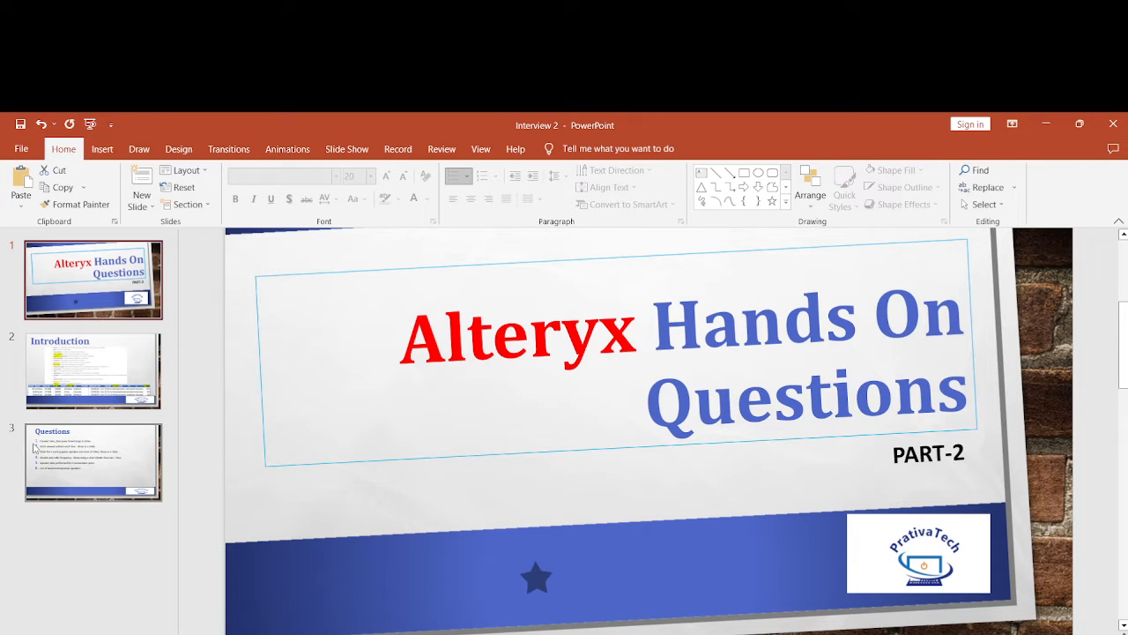
Step: Switch from the PowerPoint title slide to the ted_main1 workbook in Excel
click(92, 370)
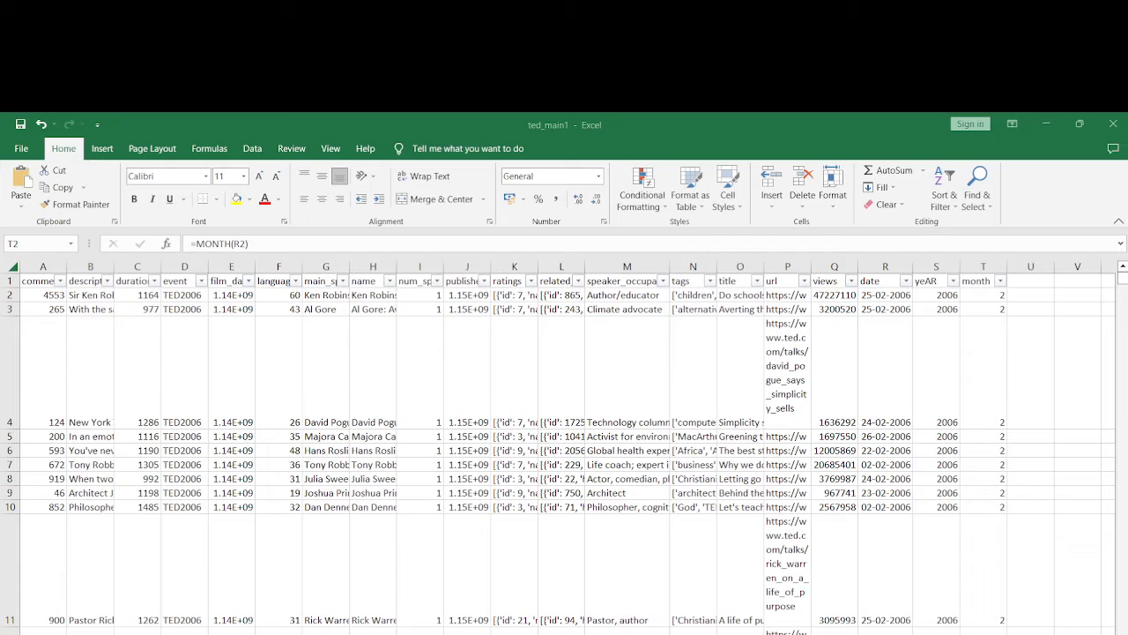
Step: Compare the comments and views columns with the Introduction slide's field descriptions, then return to the Ted Talks workflow
click(42, 280)
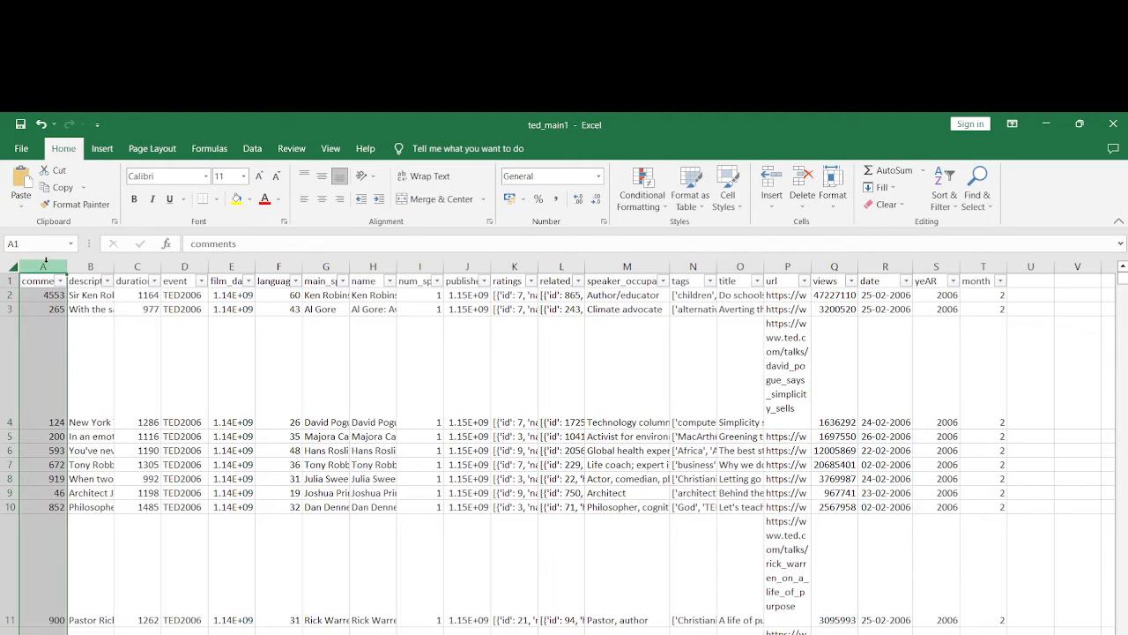
click(833, 280)
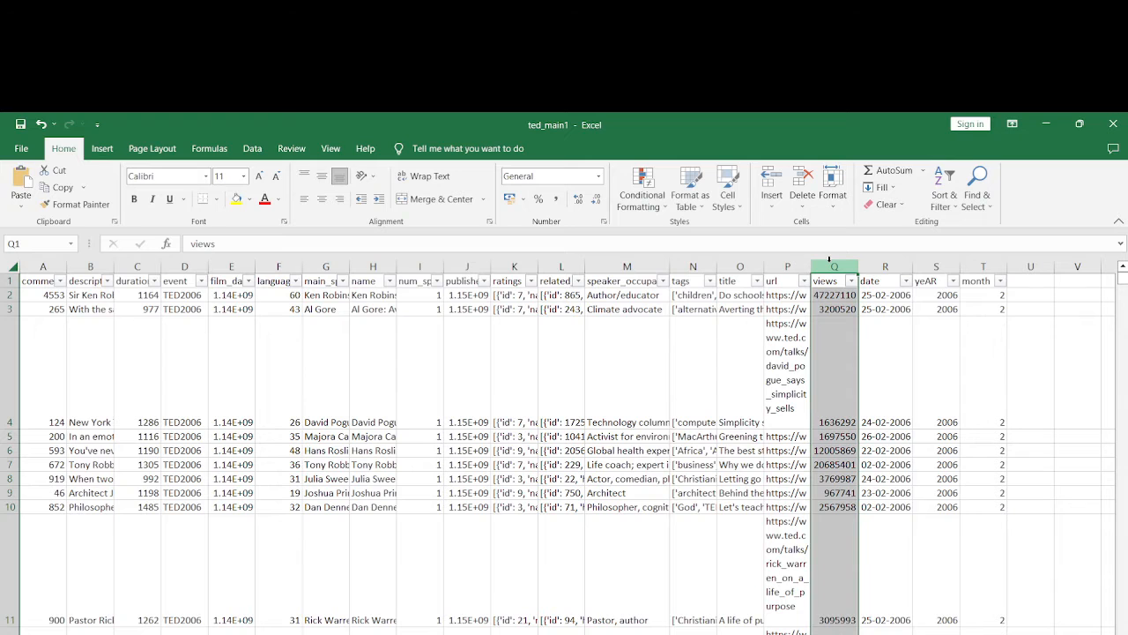
click(833, 266)
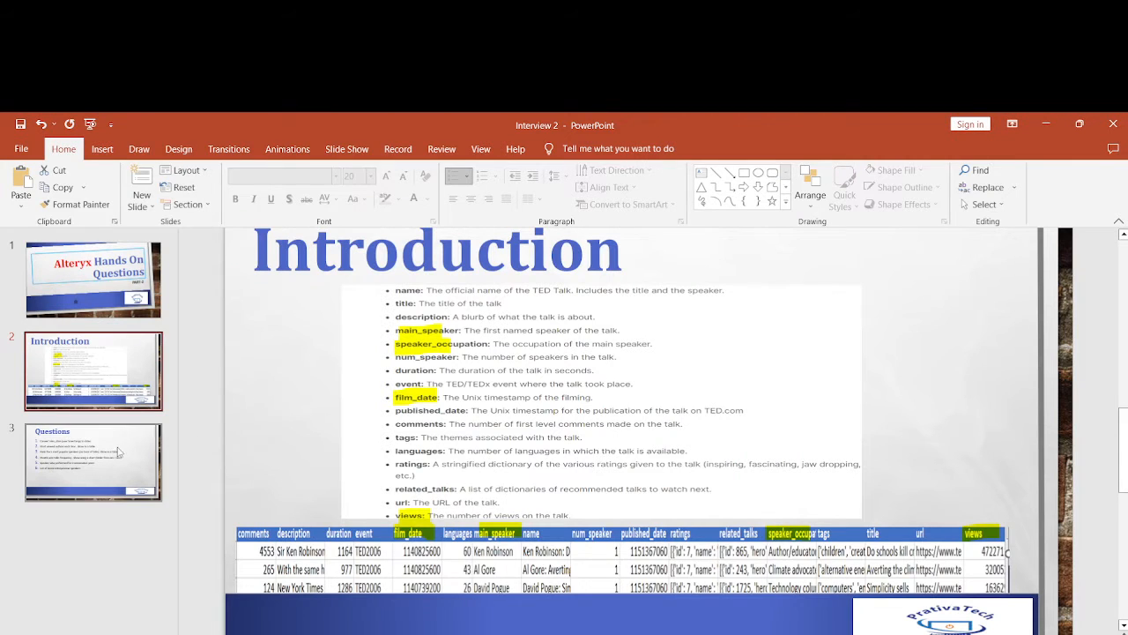
click(93, 462)
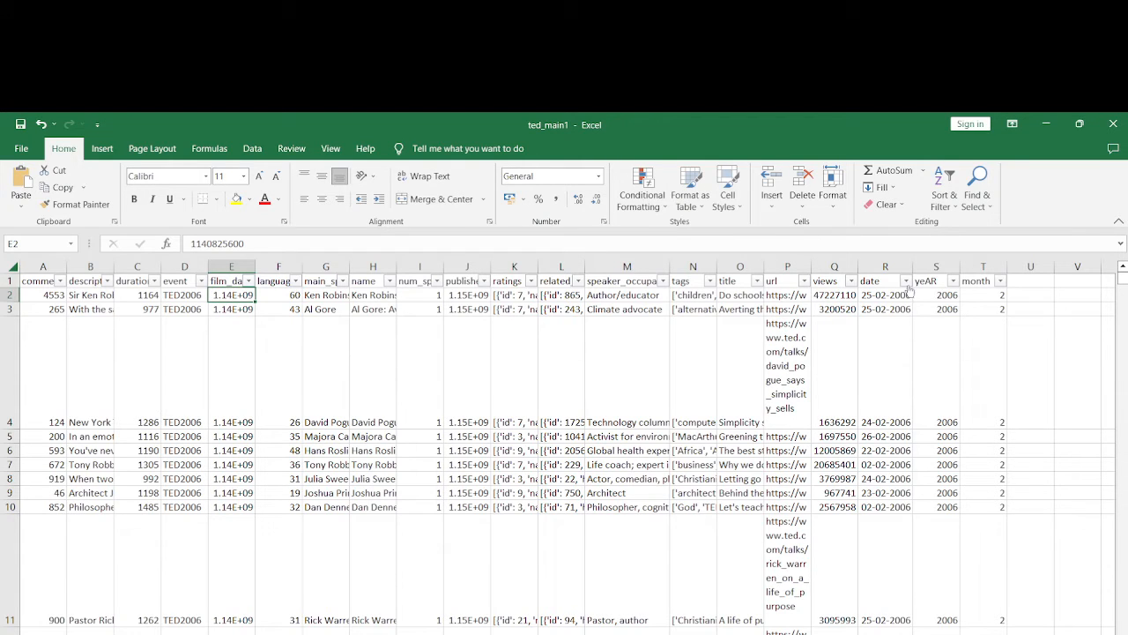
click(885, 294)
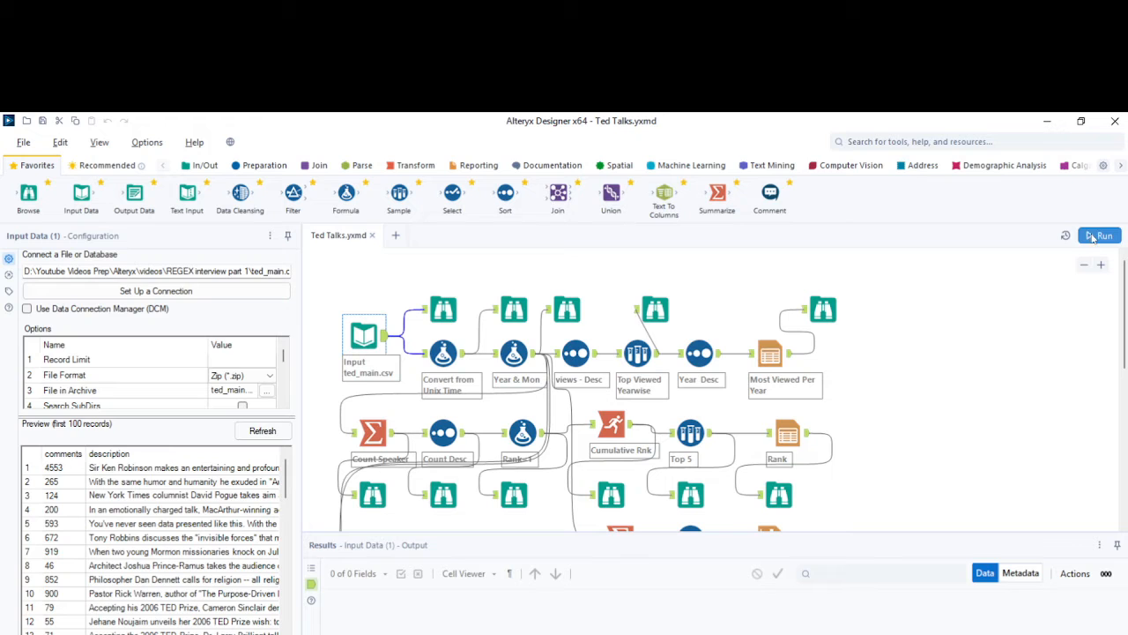
Step: Run the workflow and check that the Unix-time formula turns film_date into proper dates
click(1100, 236)
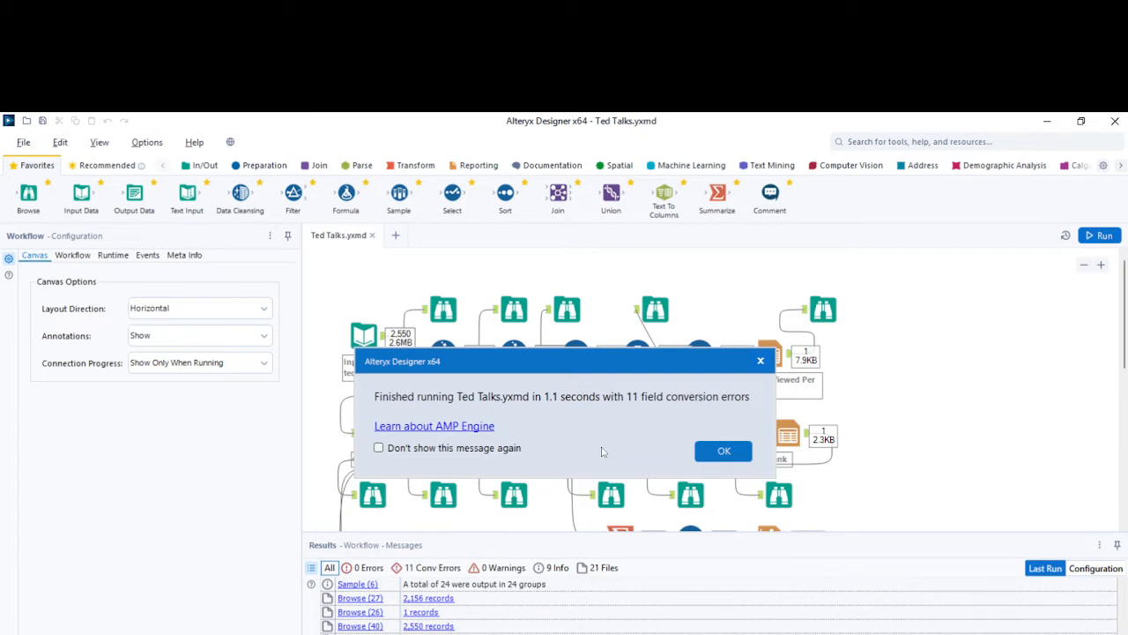
click(723, 450)
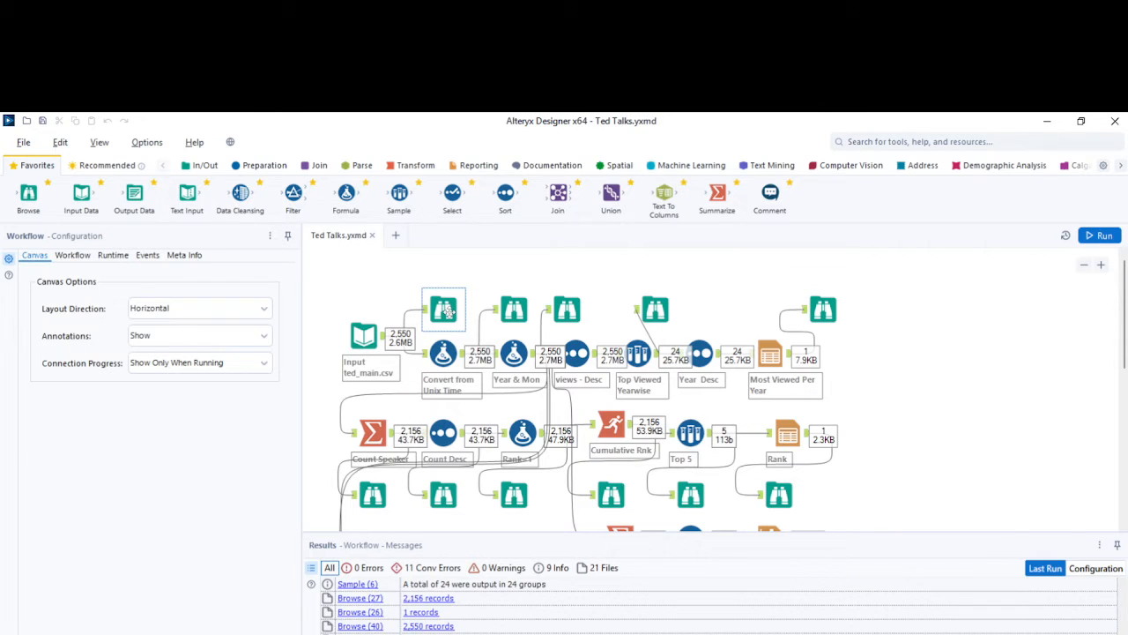
click(514, 494)
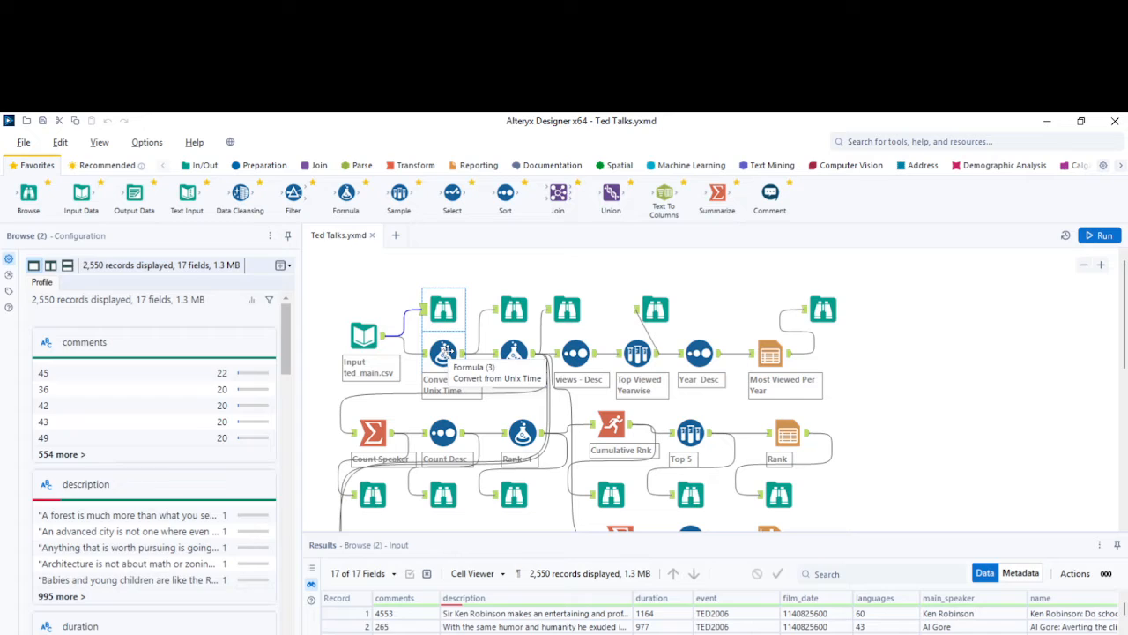
click(444, 353)
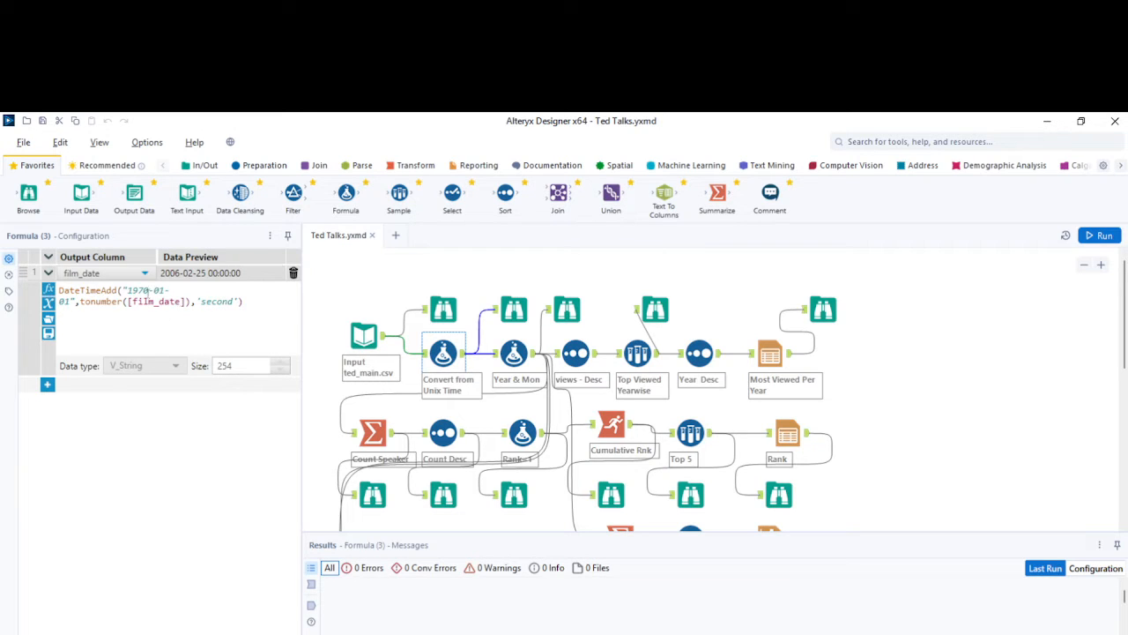
mouse_move(359, 302)
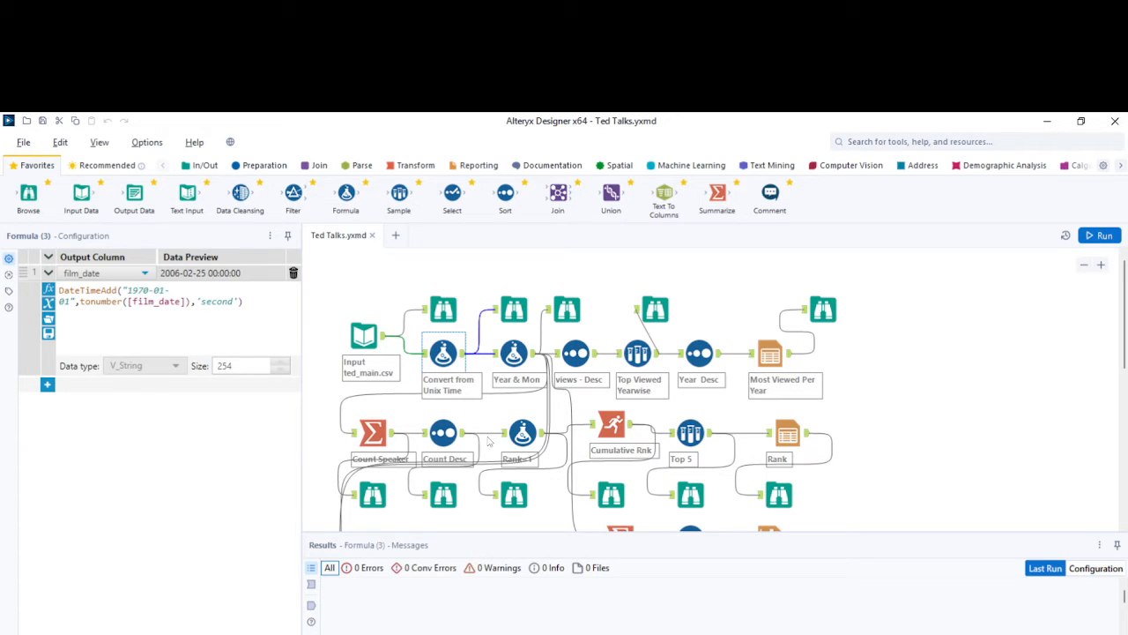
click(514, 308)
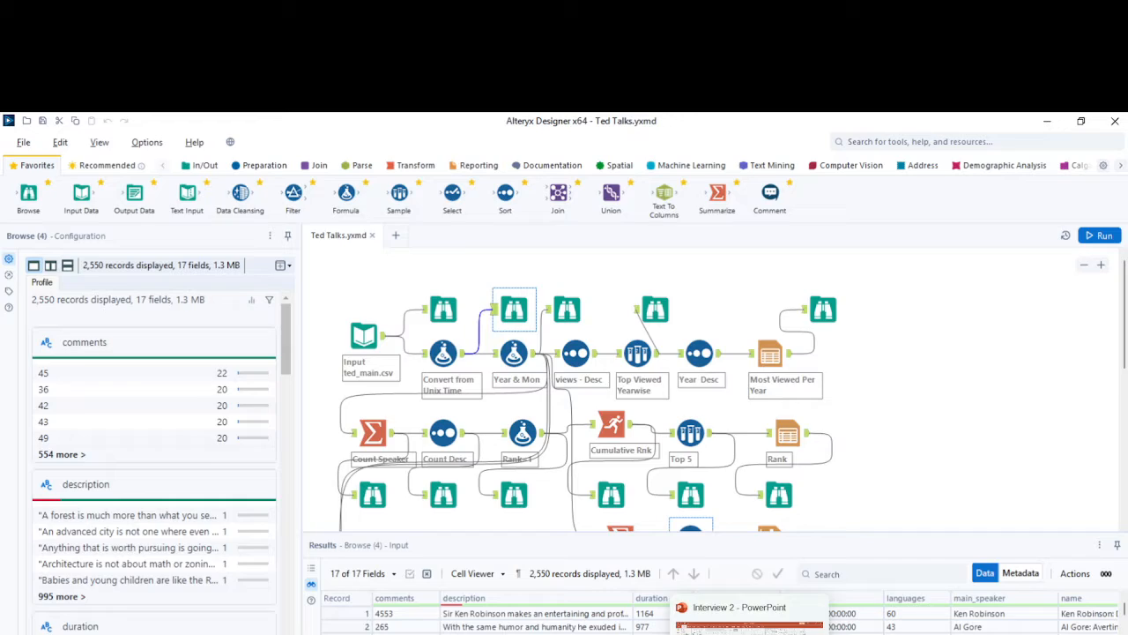
Step: Review the =YEAR(R2) and =MONTH(R2) formulas in the ted_main1 sheet
click(738, 606)
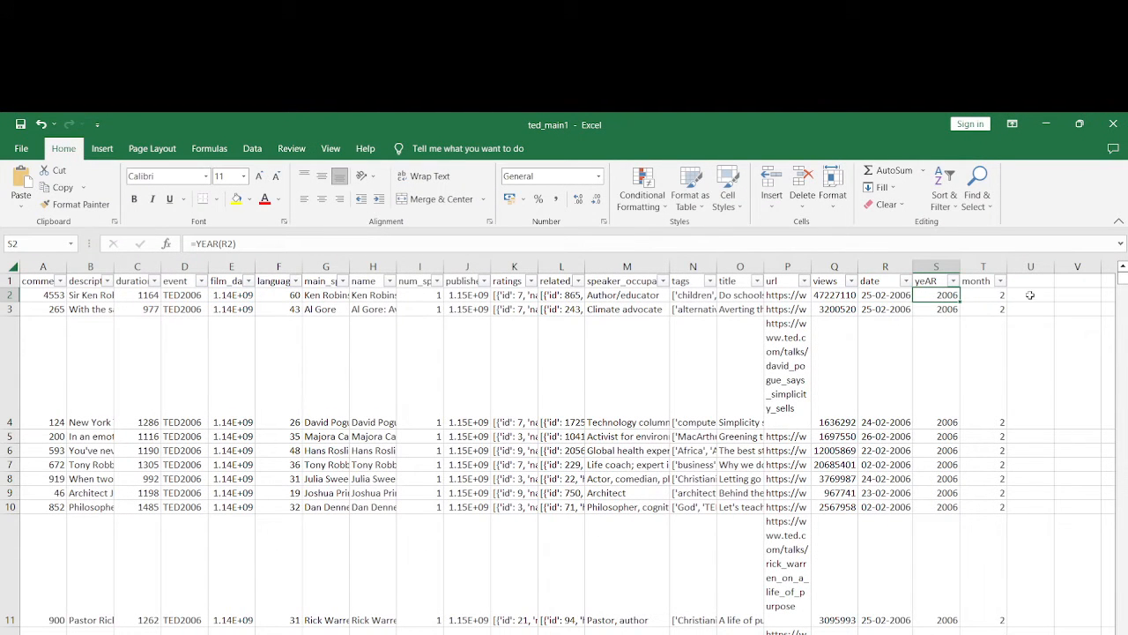
click(983, 294)
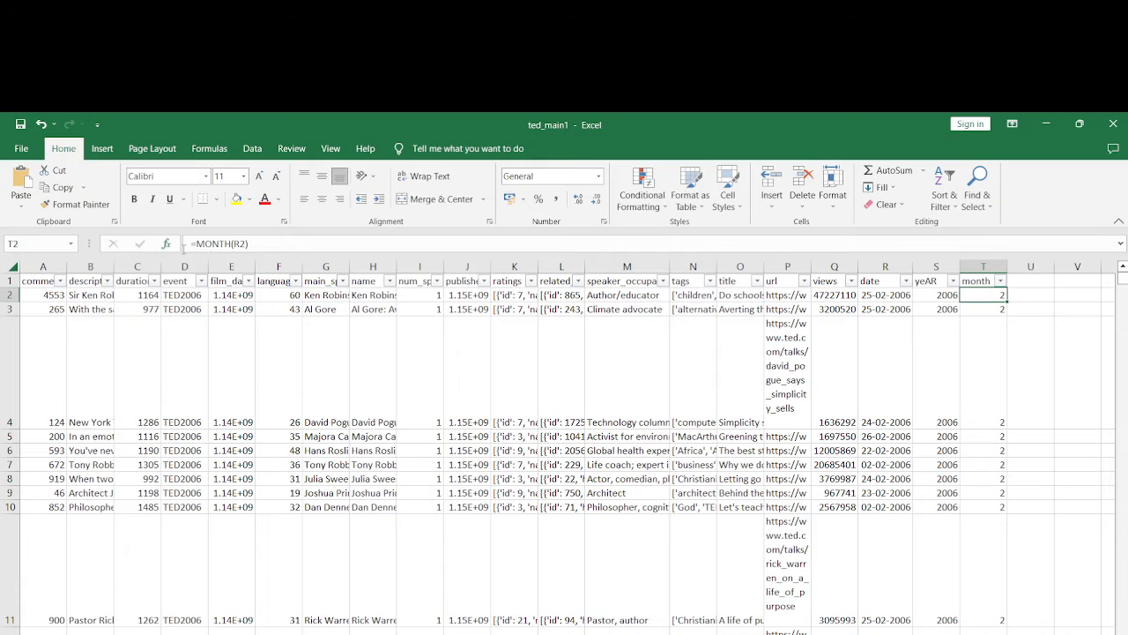
mouse_move(273, 250)
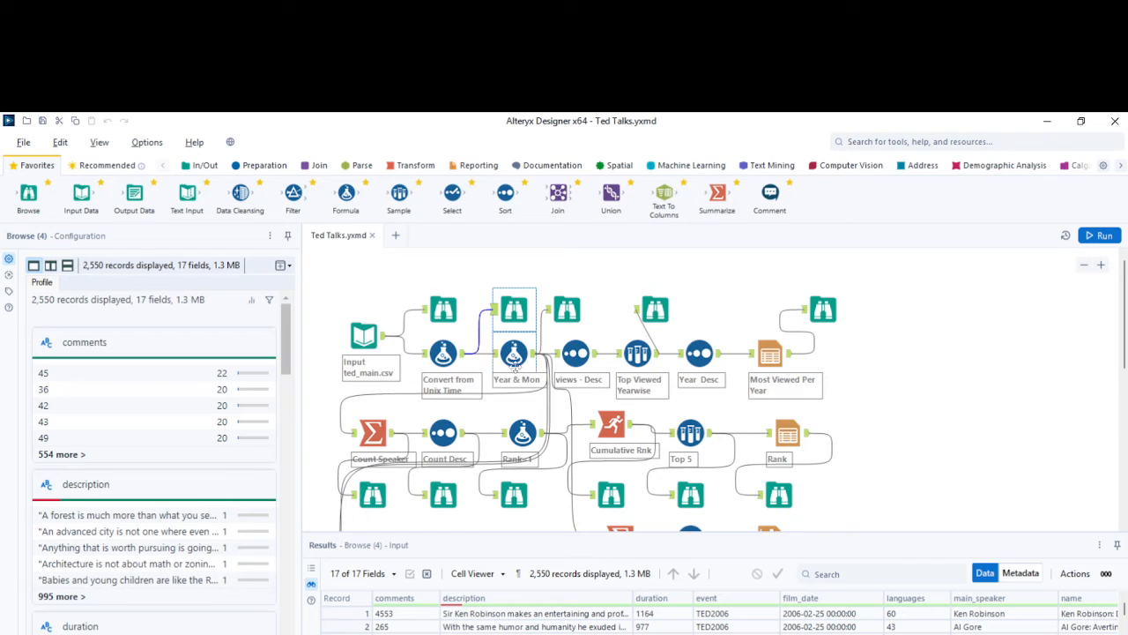
Step: Show the Year & Mon tool's Year, Month_Name and Month expressions built from film_date
click(515, 353)
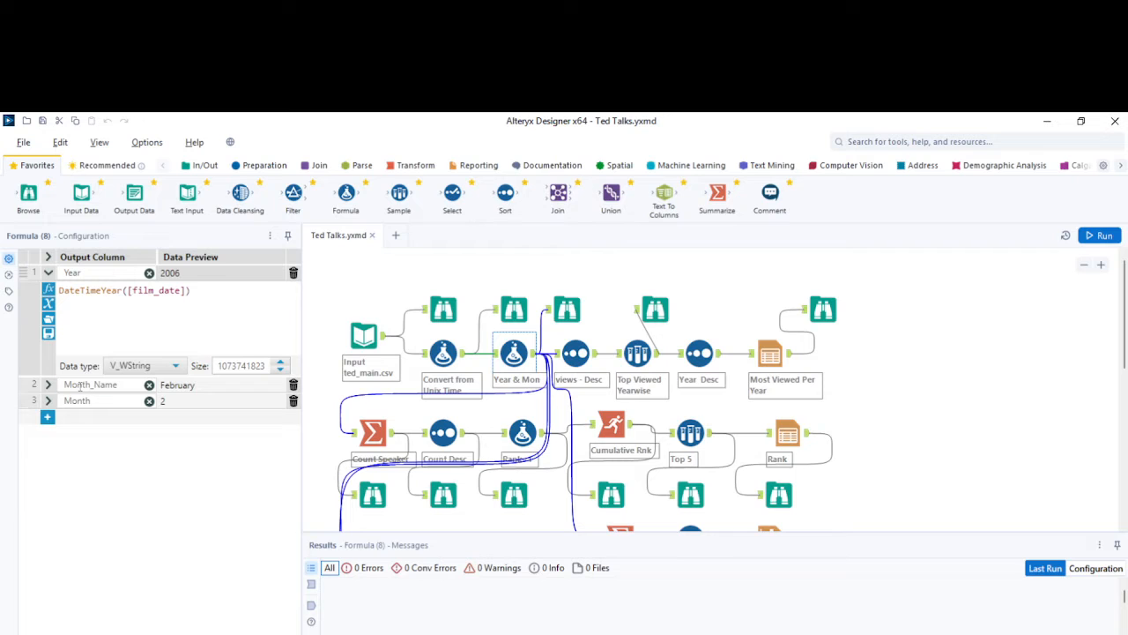
click(48, 400)
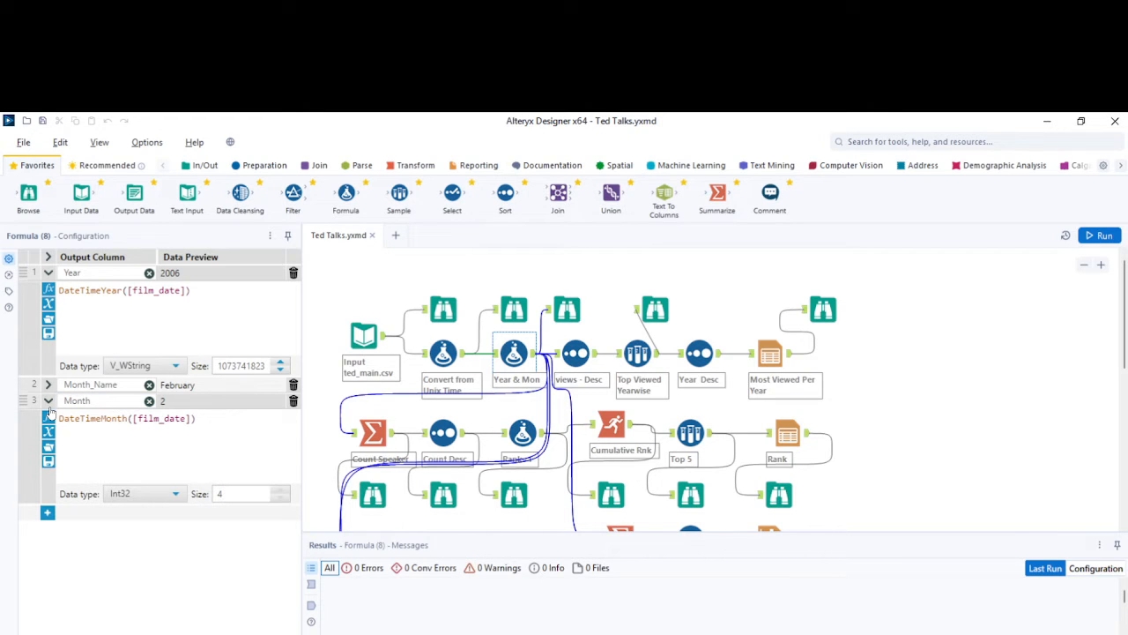
mouse_move(163, 438)
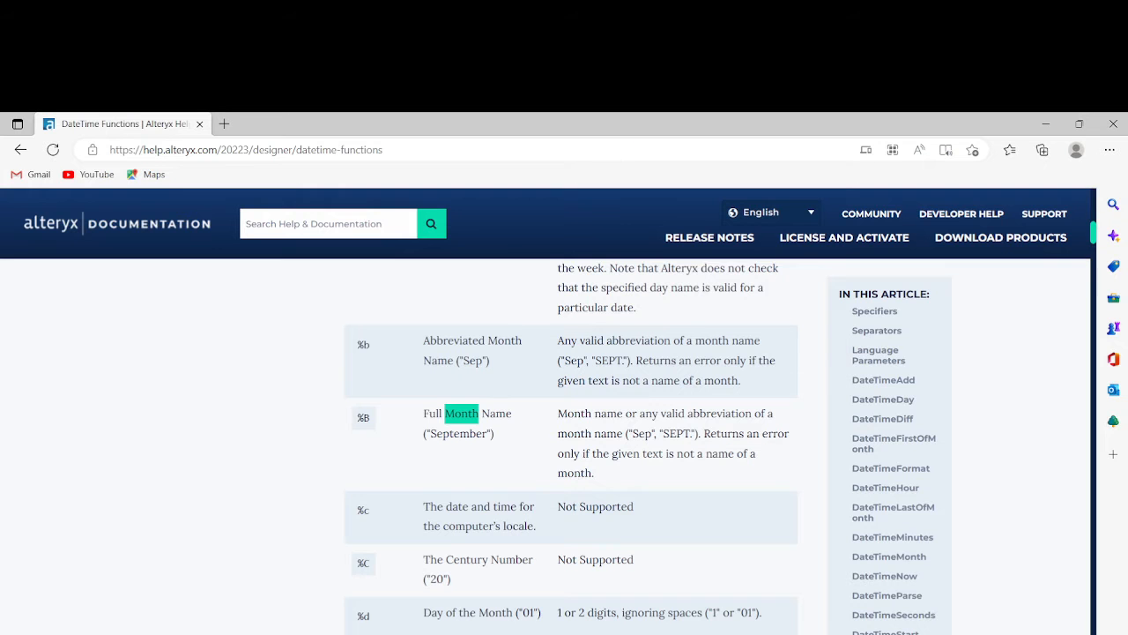
mouse_move(220, 444)
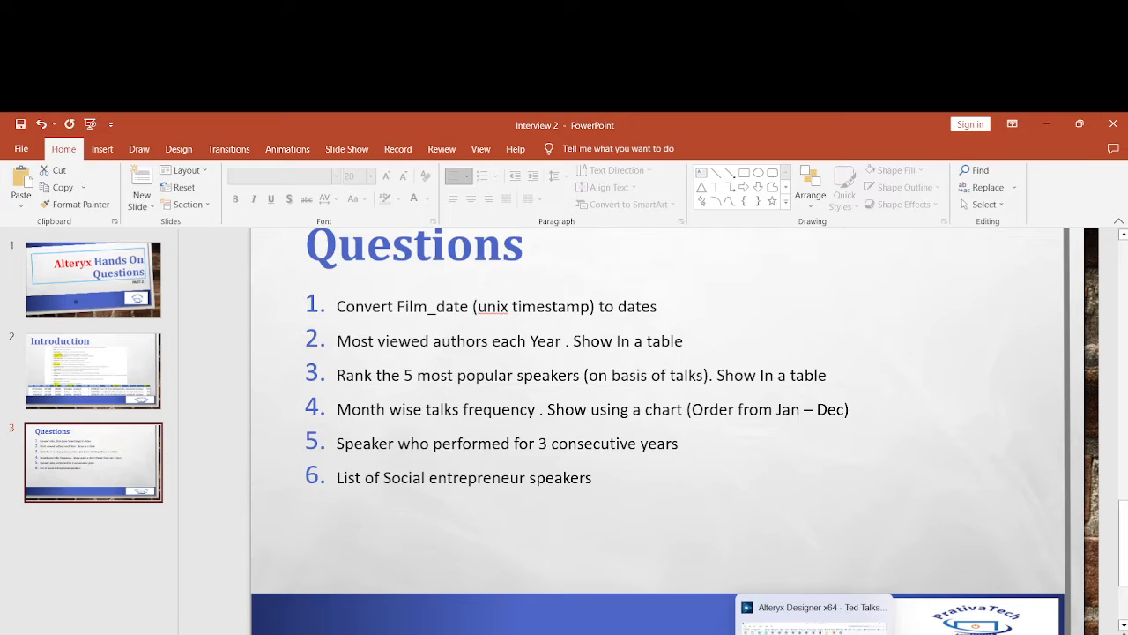
Step: Review the Sample tool's Group by Year top-views setting and the Year-descending sort
click(811, 606)
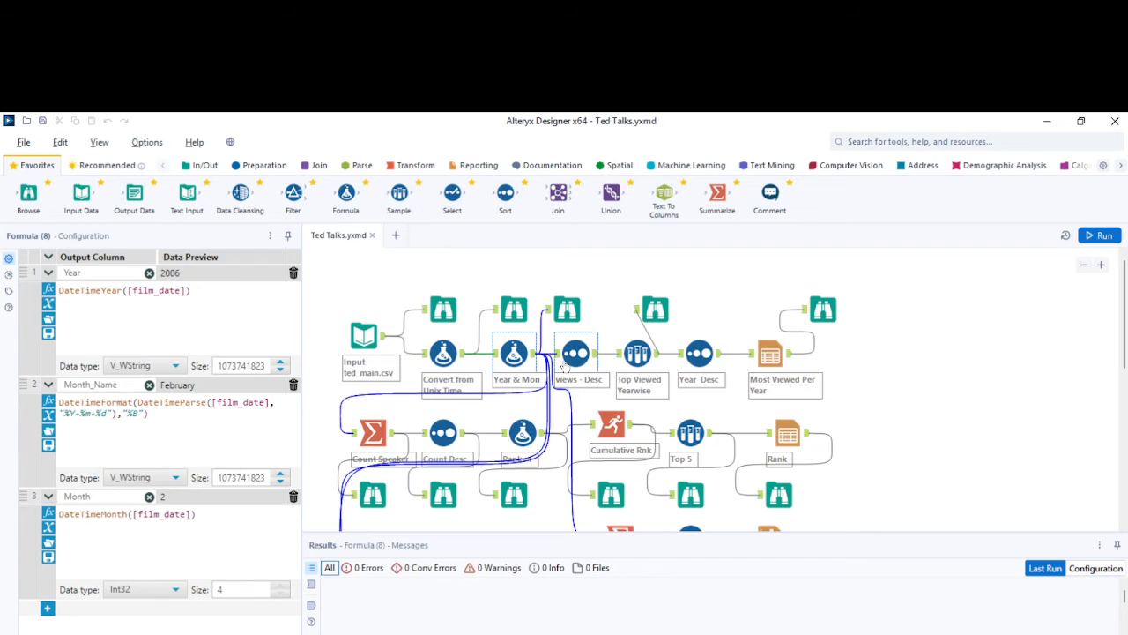
click(575, 352)
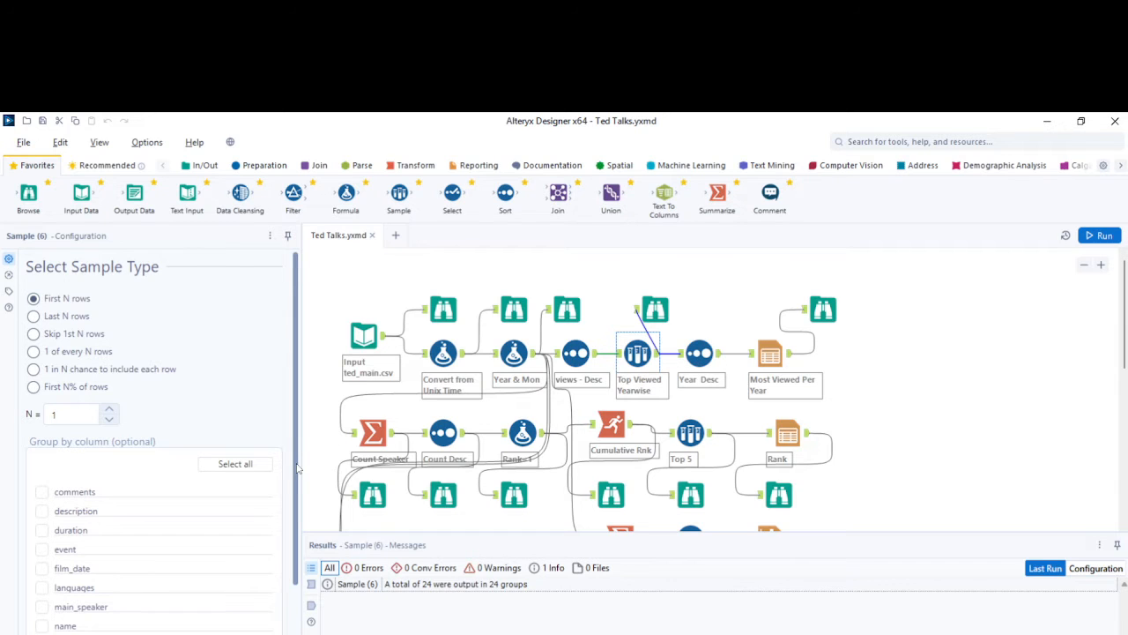
scroll(down, 3)
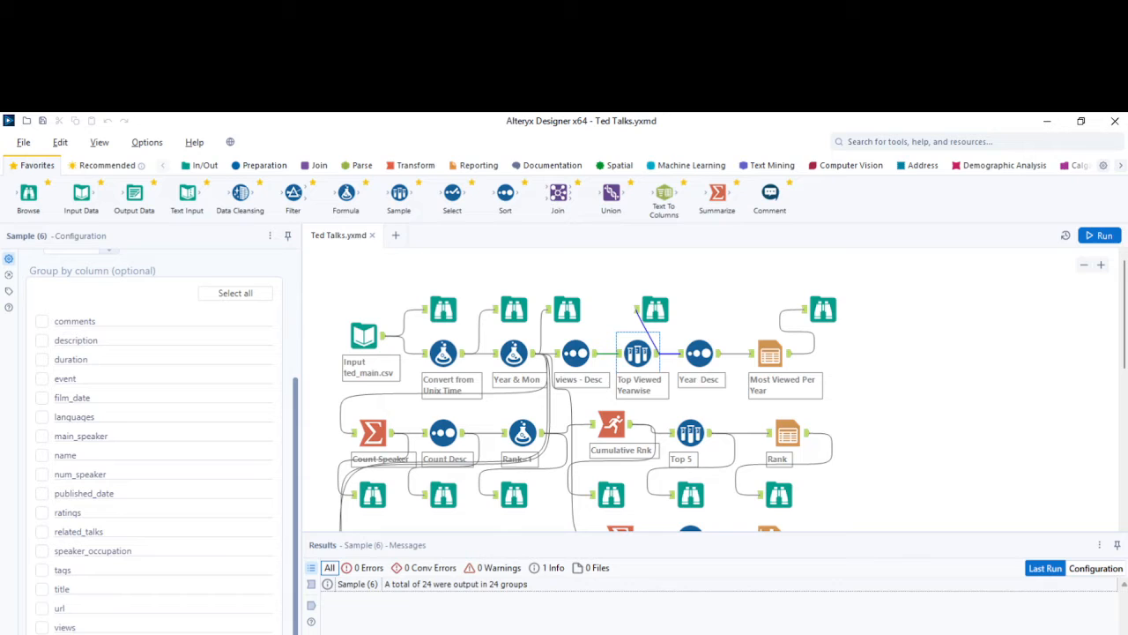
click(699, 353)
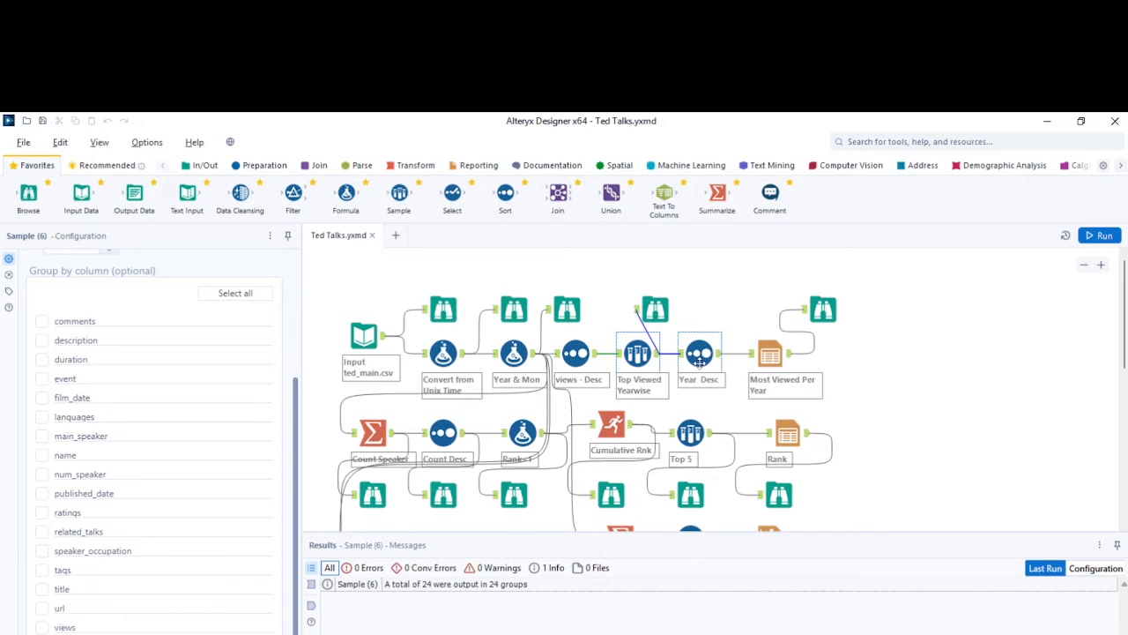
click(699, 352)
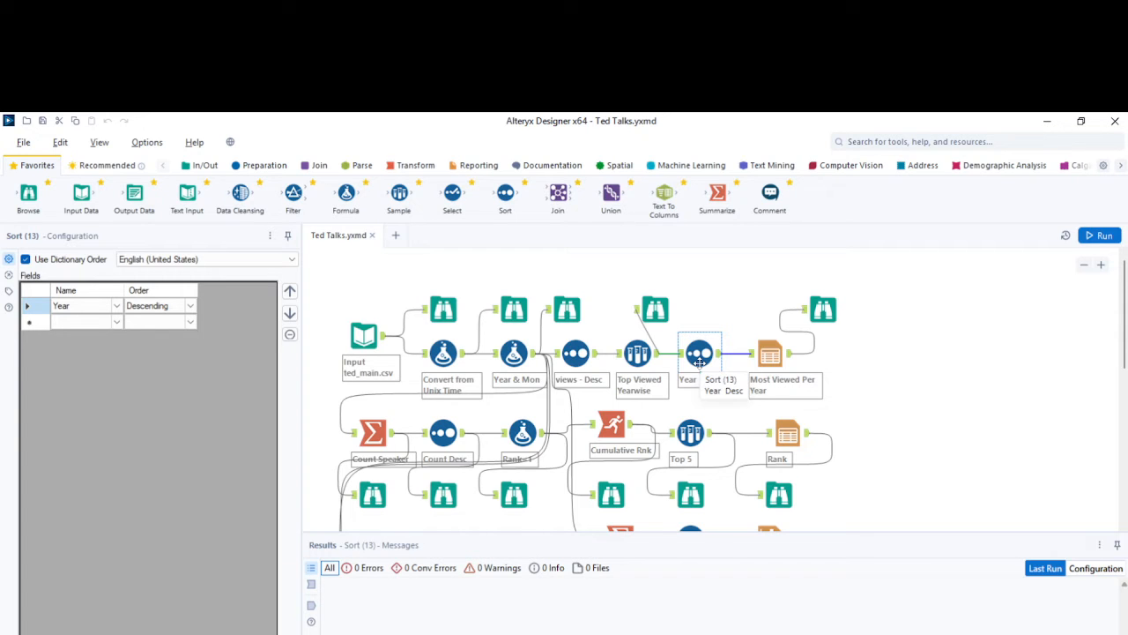
Step: Check the report table's header styling unchanged and display the most-viewed speaker per year table
click(770, 352)
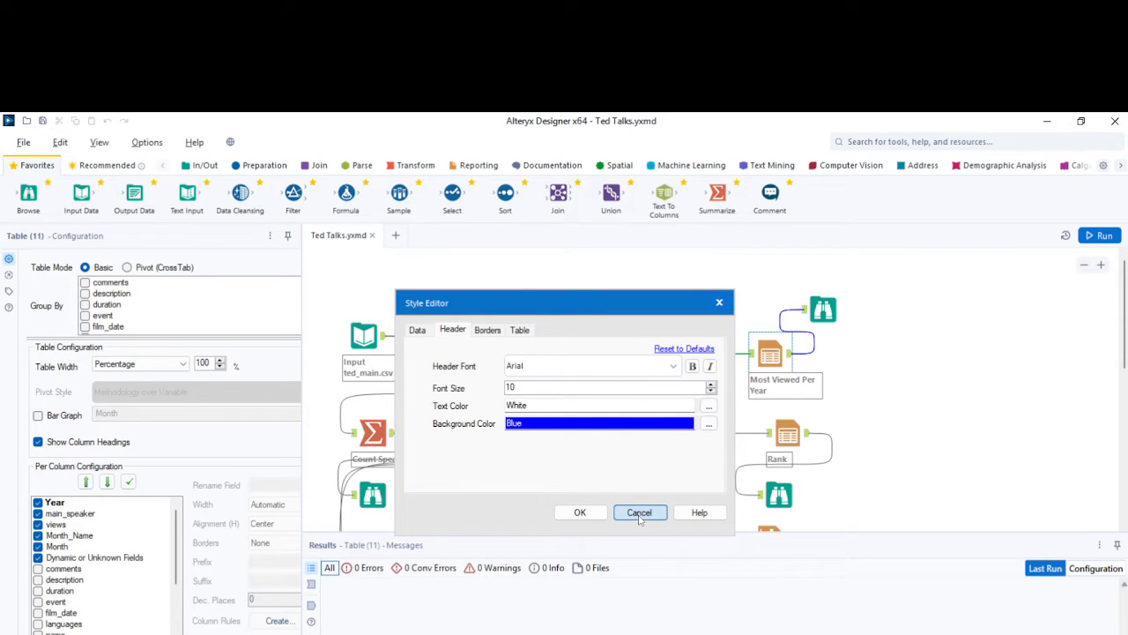
click(640, 512)
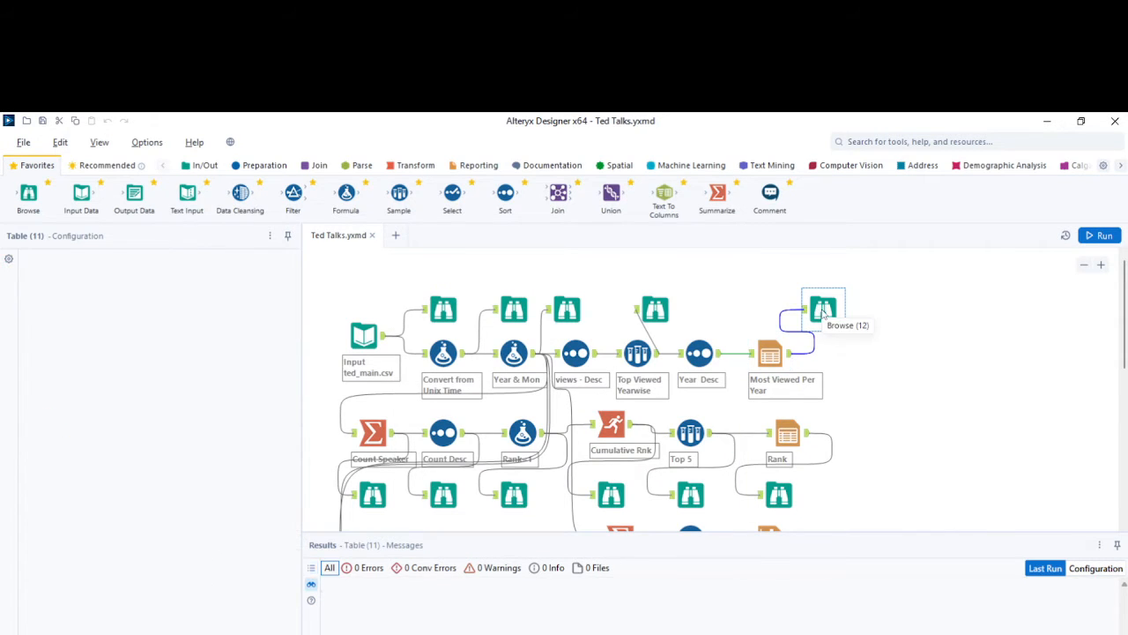
click(823, 309)
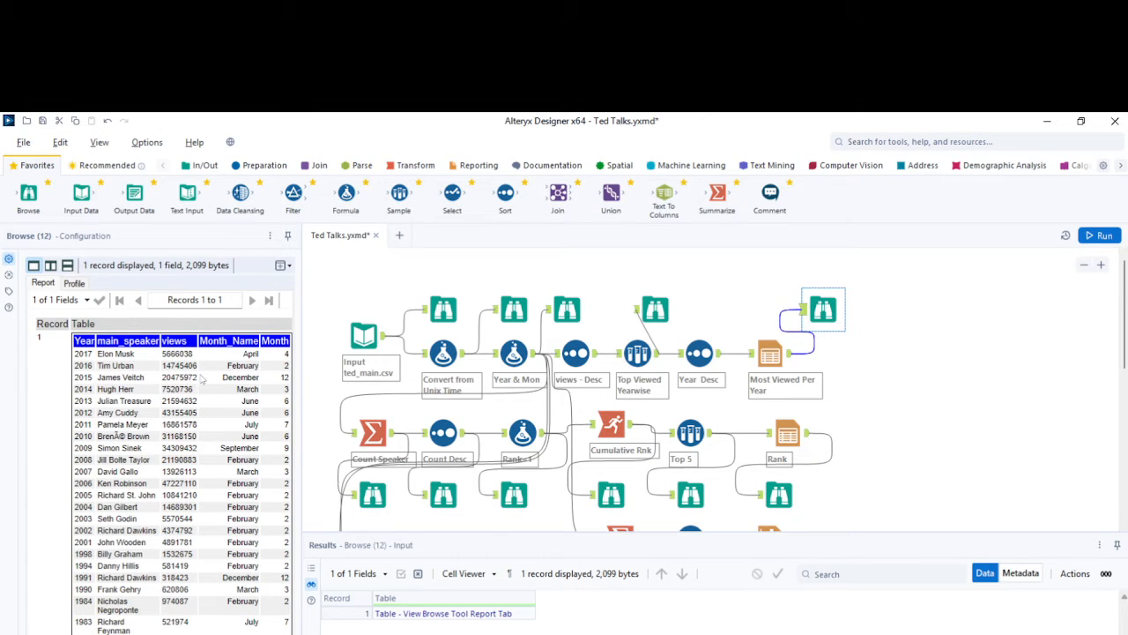
Step: Switch to the Excel pivot table of views by yeAR and main_speaker
click(444, 494)
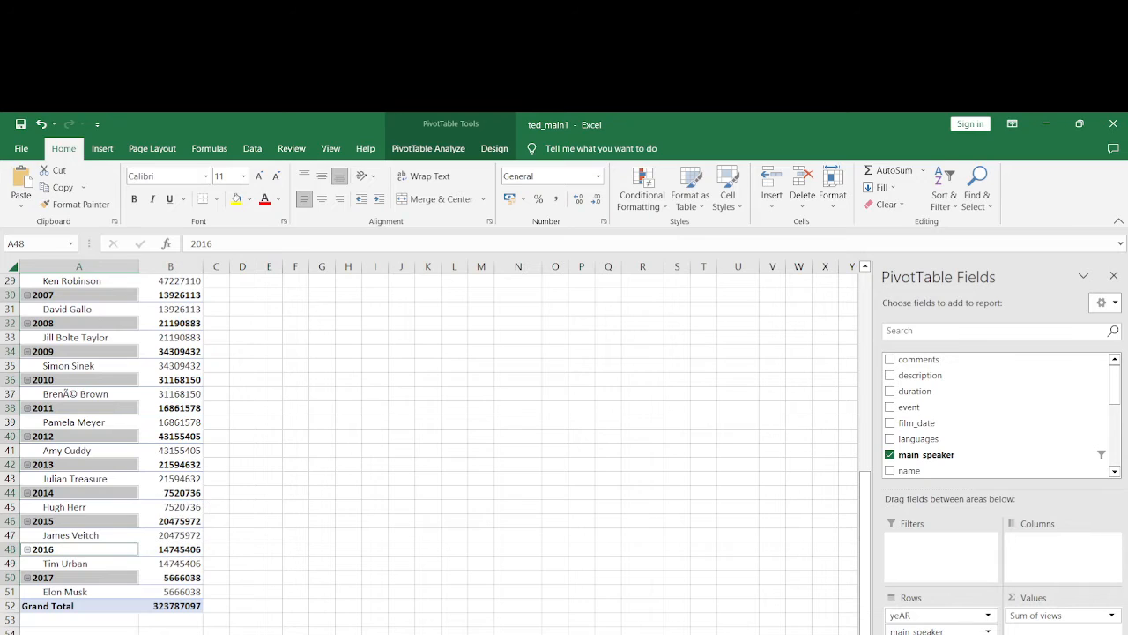
mouse_move(380, 517)
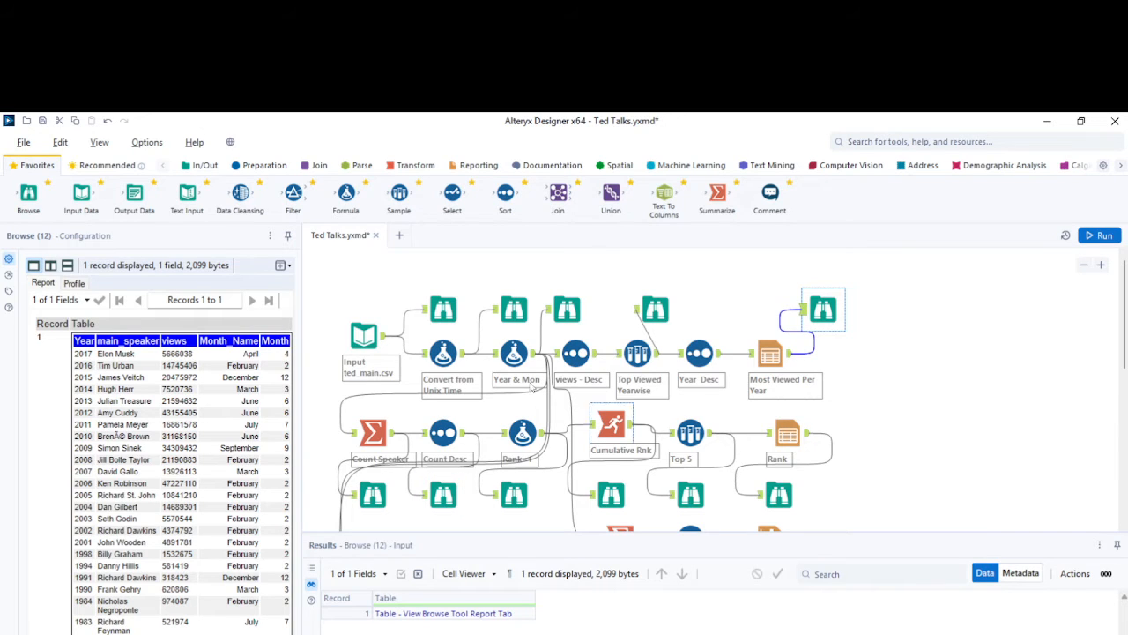
Step: Walk through the speaker-count Summarize, sort and Rank=1 formula, showing 2,156 speakers led by Hans Rosling
click(514, 353)
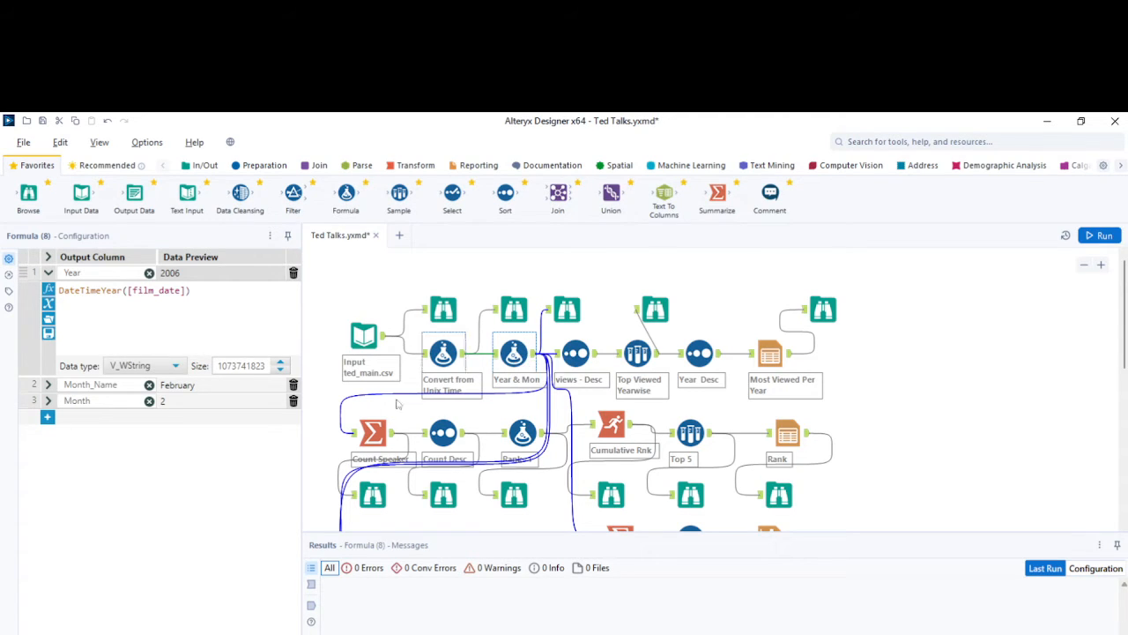
click(372, 432)
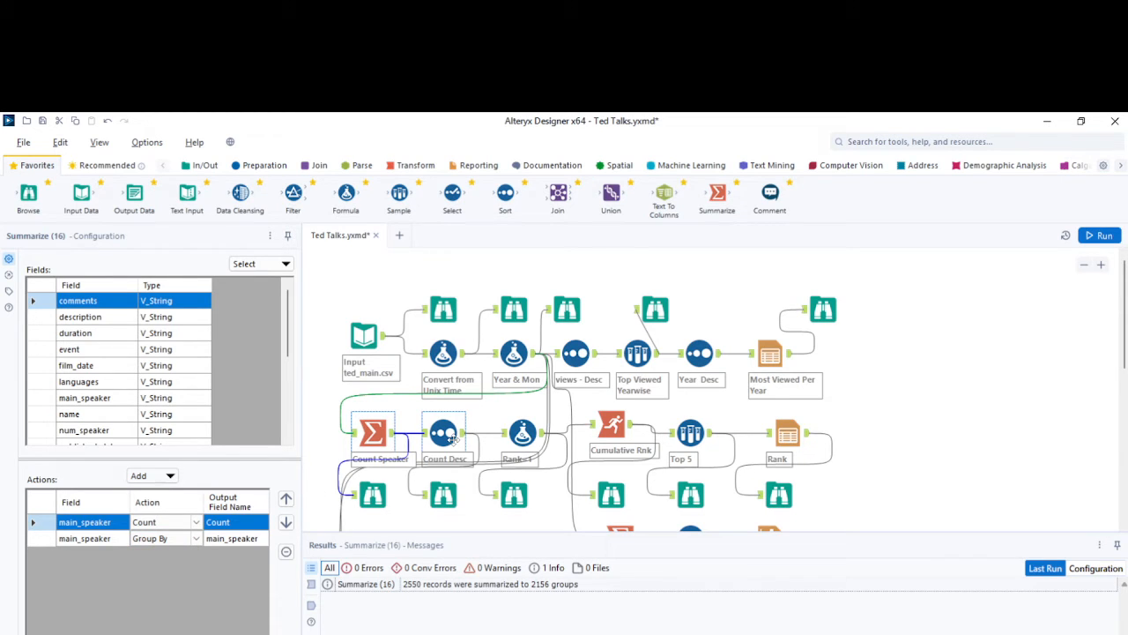
click(443, 432)
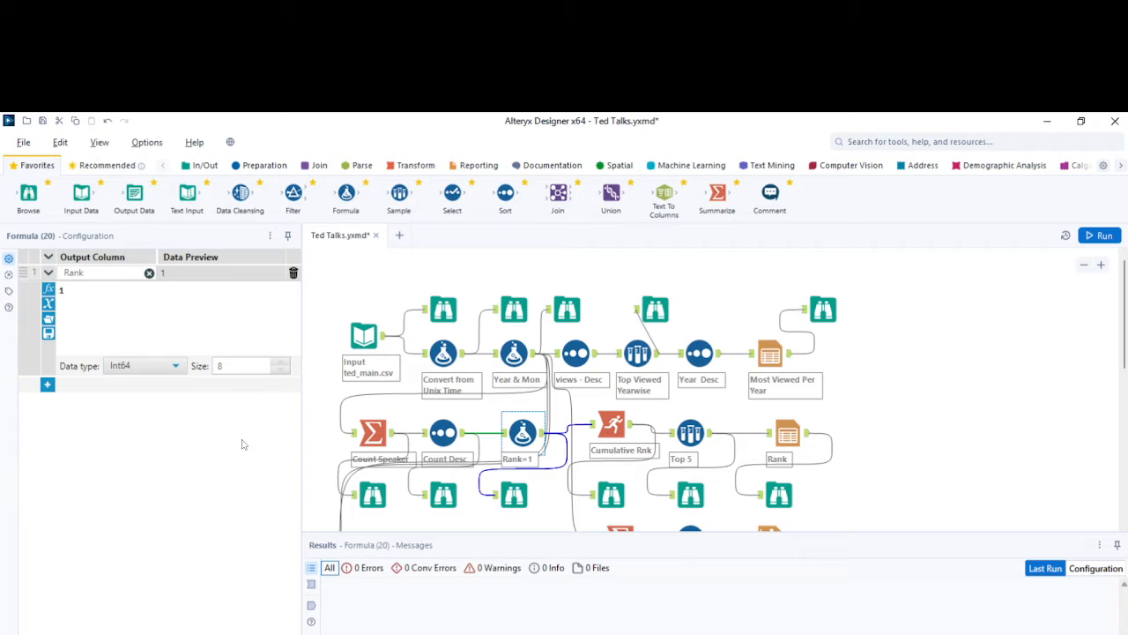
click(514, 494)
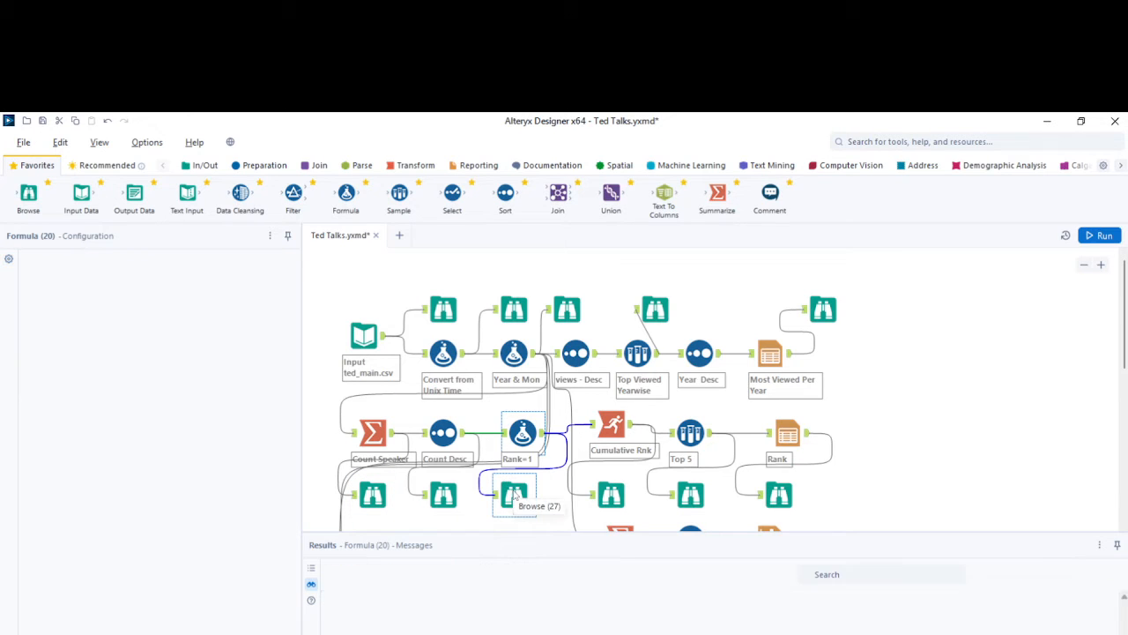
click(514, 495)
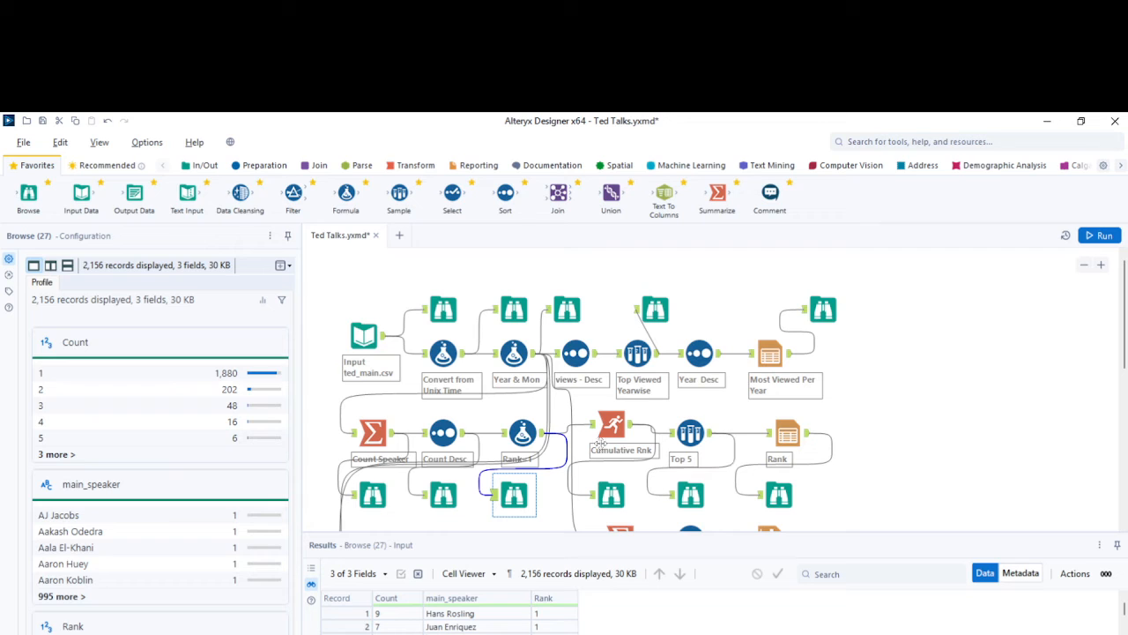
mouse_move(611, 426)
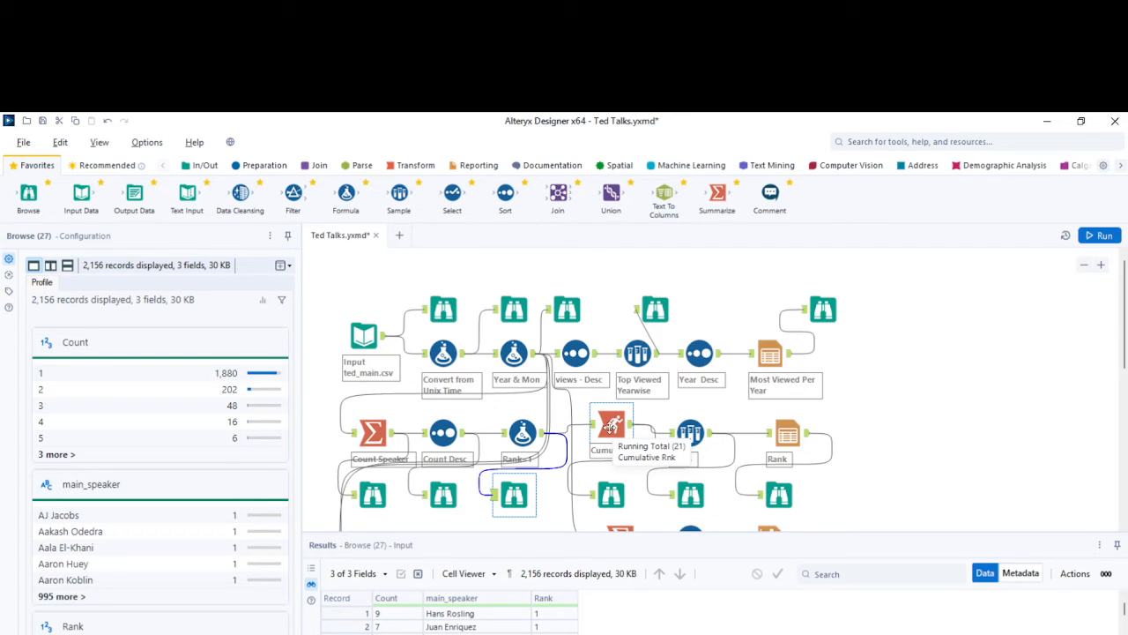
Step: Review the running-total rank output, the Top 5 sample (N = 5) and the rendered Rank table
click(611, 423)
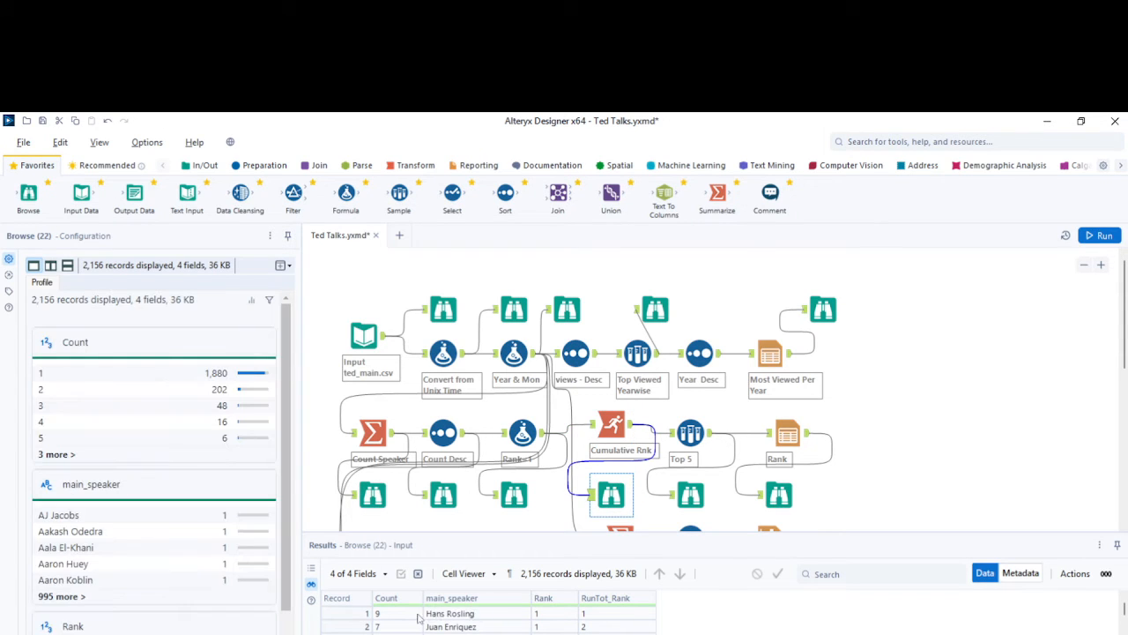
mouse_move(532, 611)
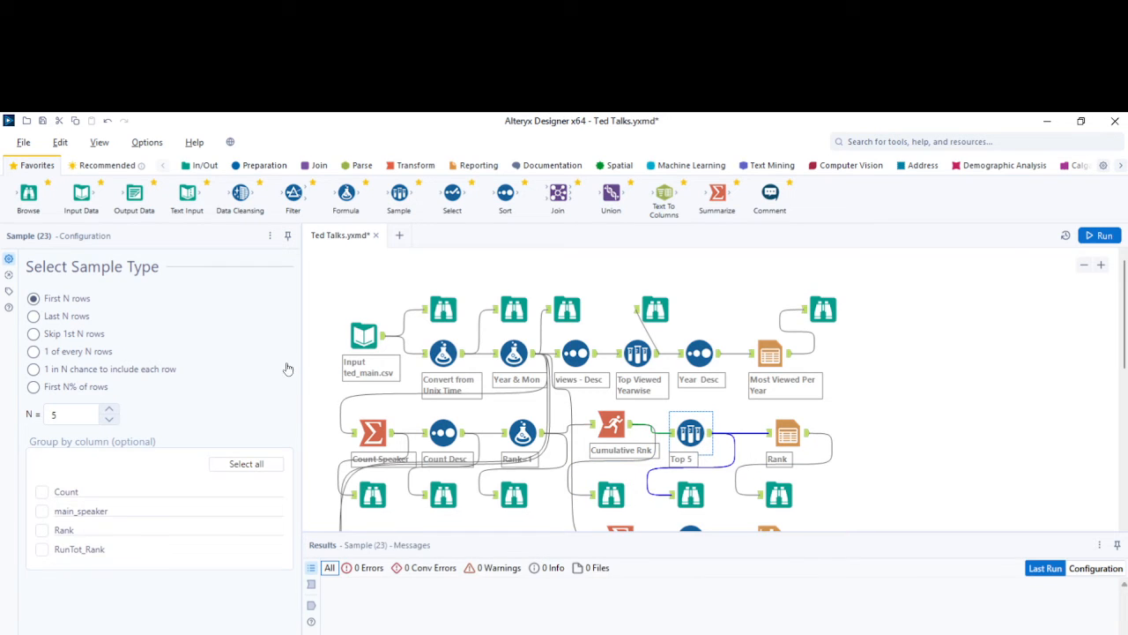
click(71, 414)
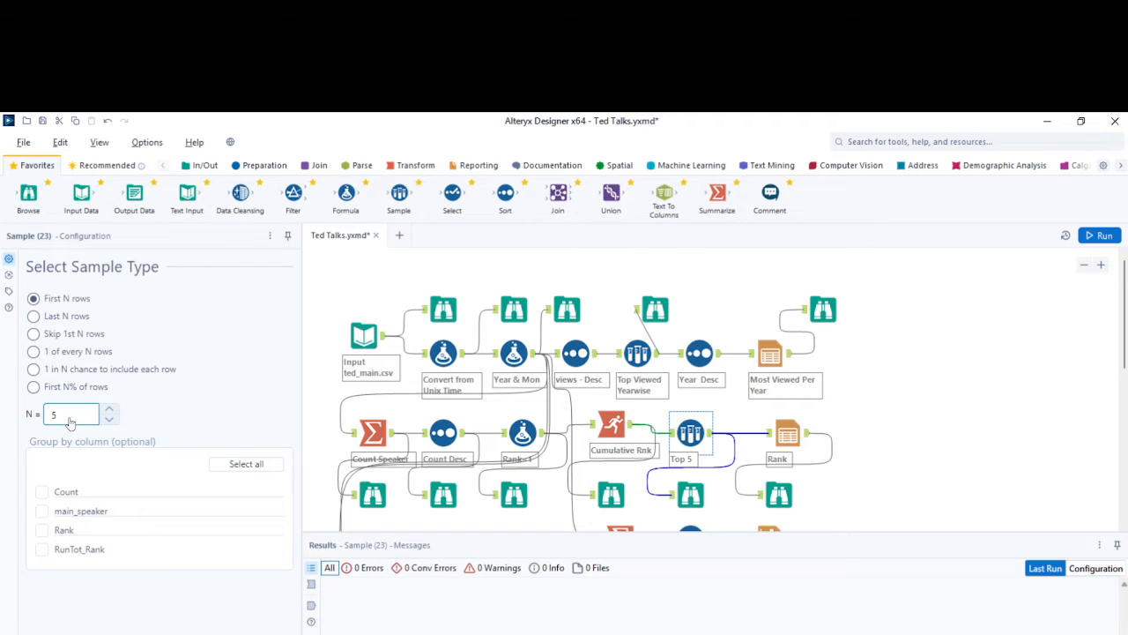
mouse_move(788, 432)
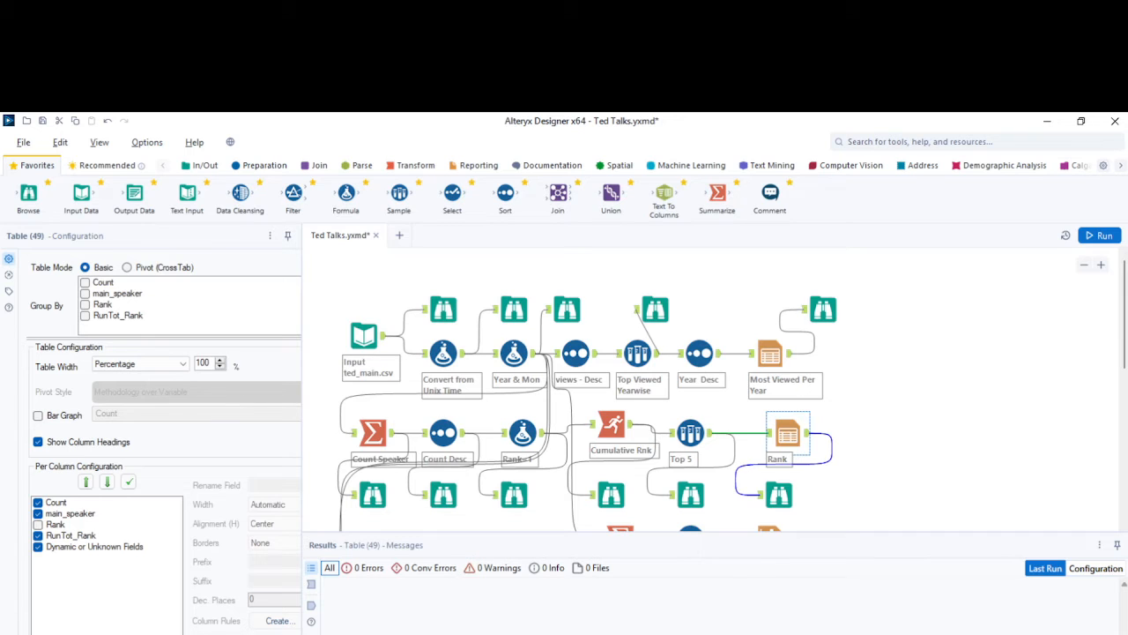
click(778, 494)
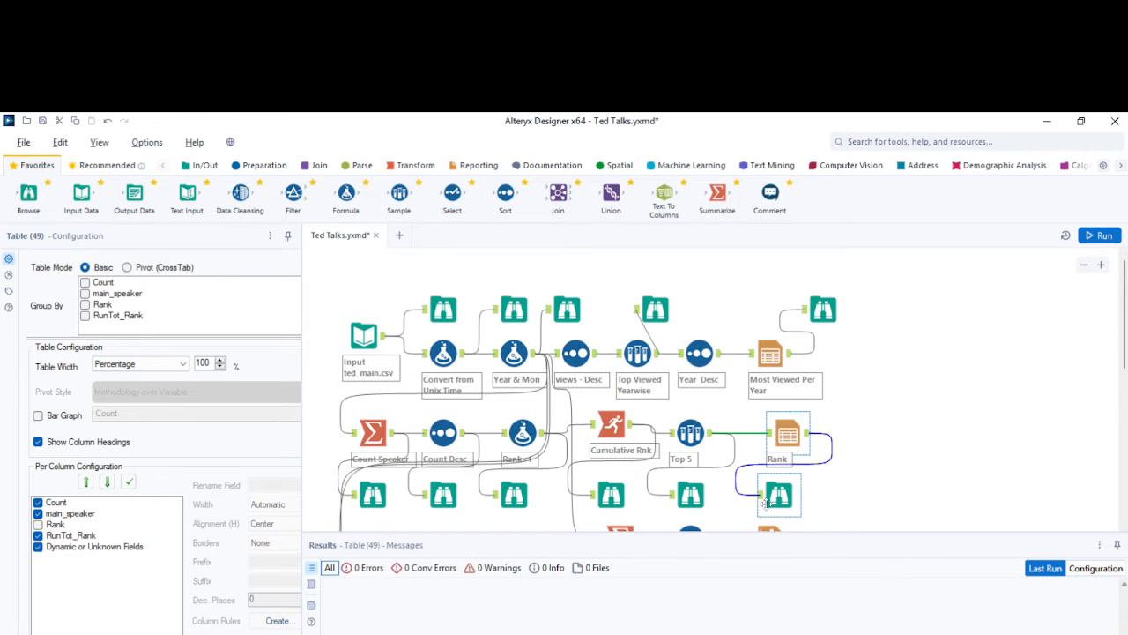
click(778, 494)
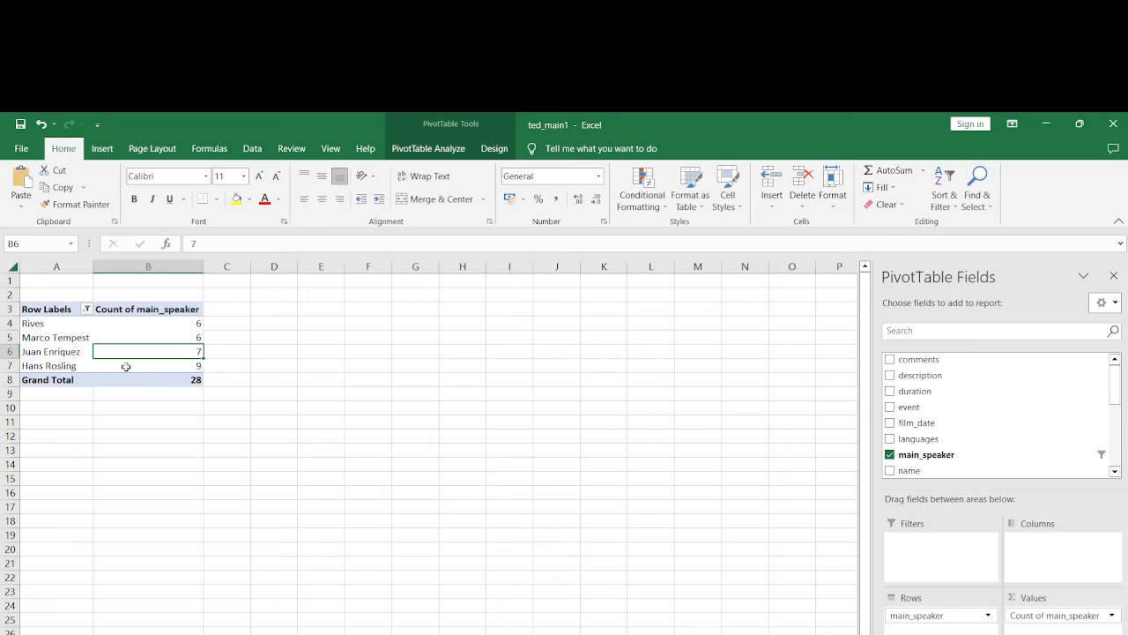
click(148, 364)
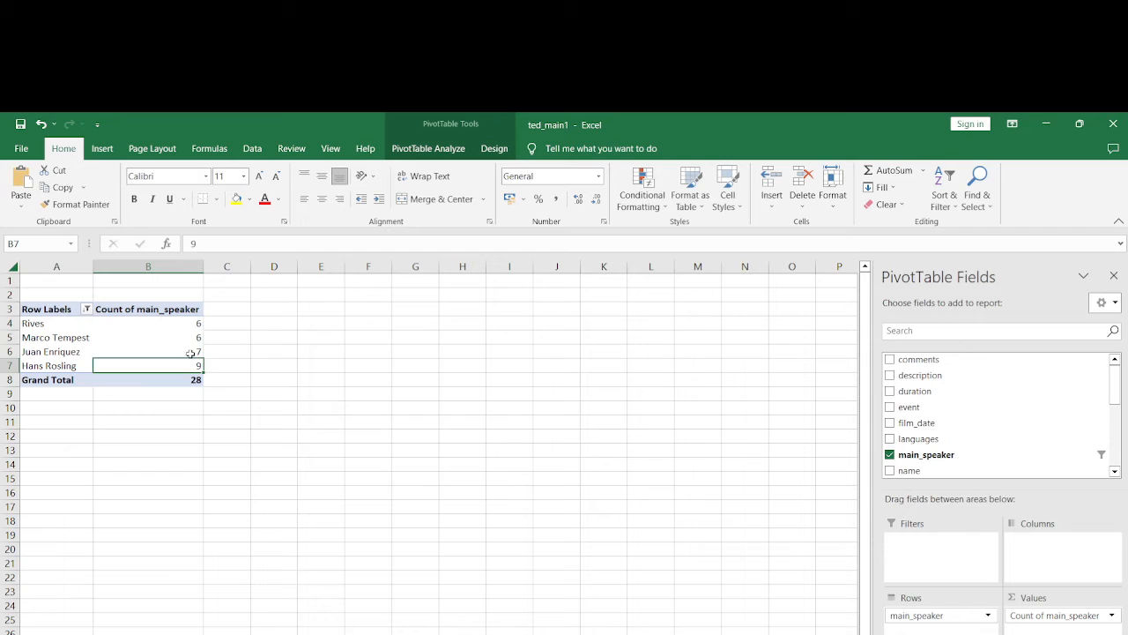
click(148, 351)
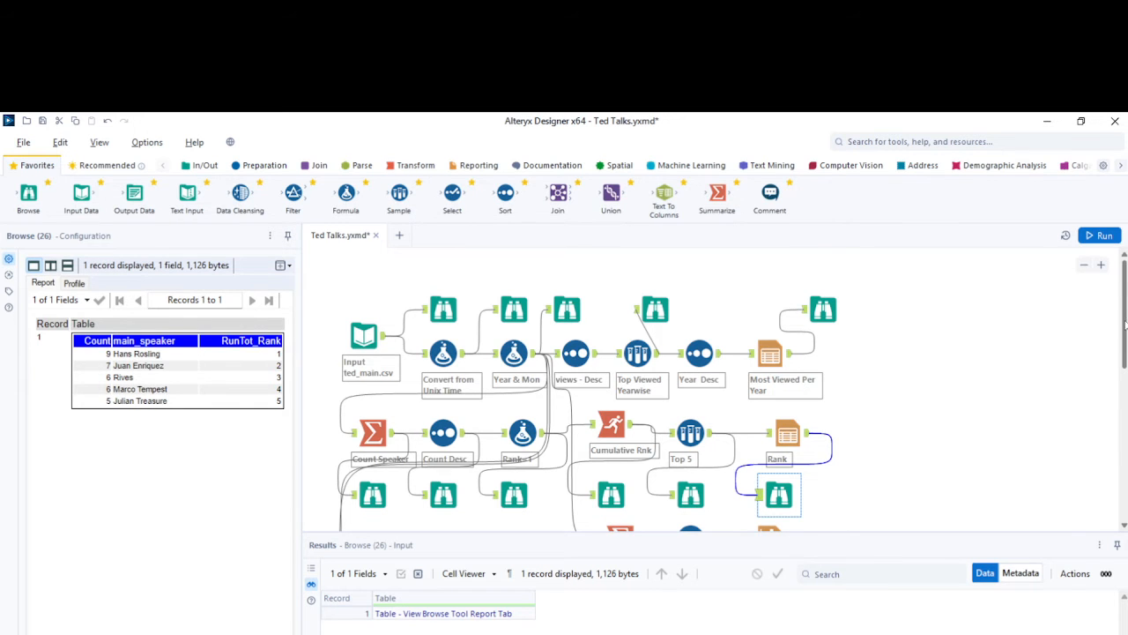
Step: Inspect the monthly Count rows Summarize (12 groups), the Month Asc sort and the Line chart tool's settings
scroll(down, 3)
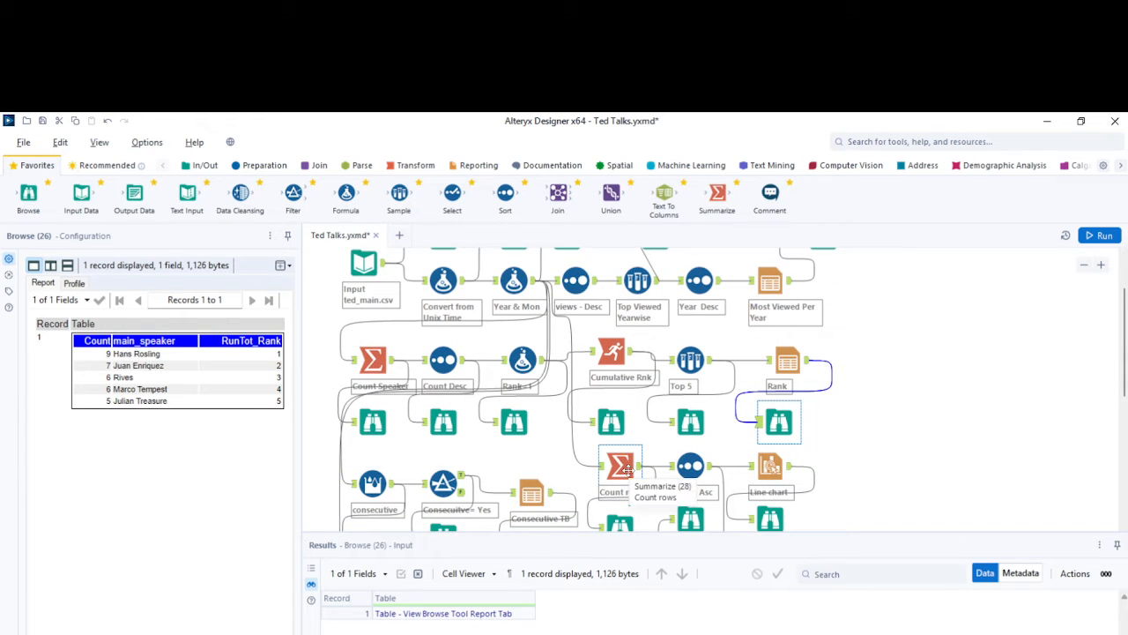
click(619, 465)
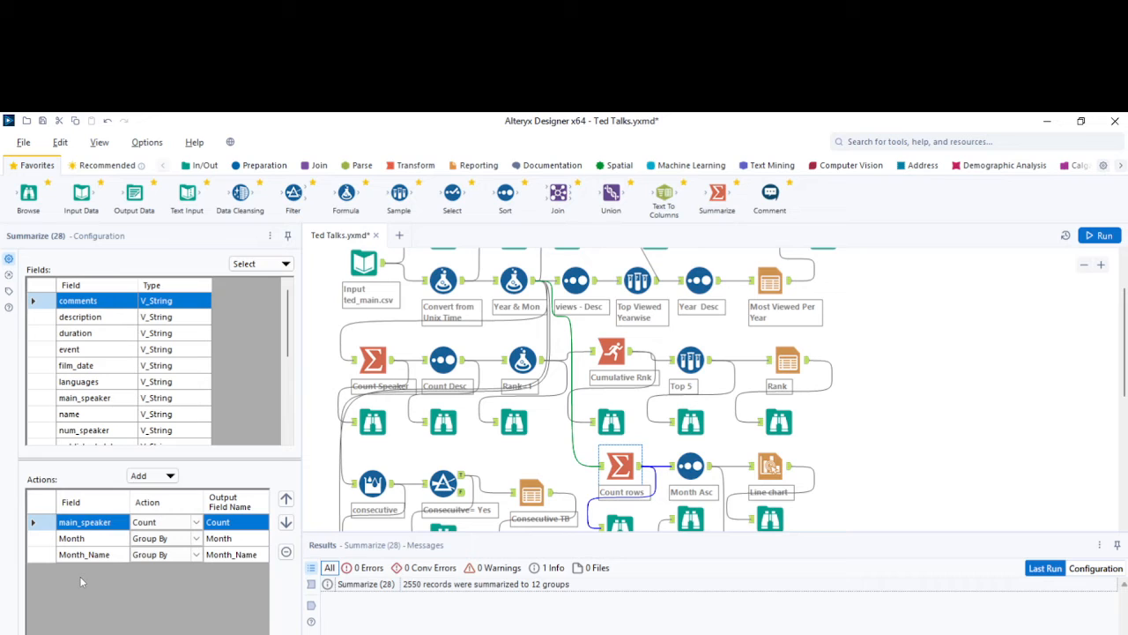
mouse_move(96, 549)
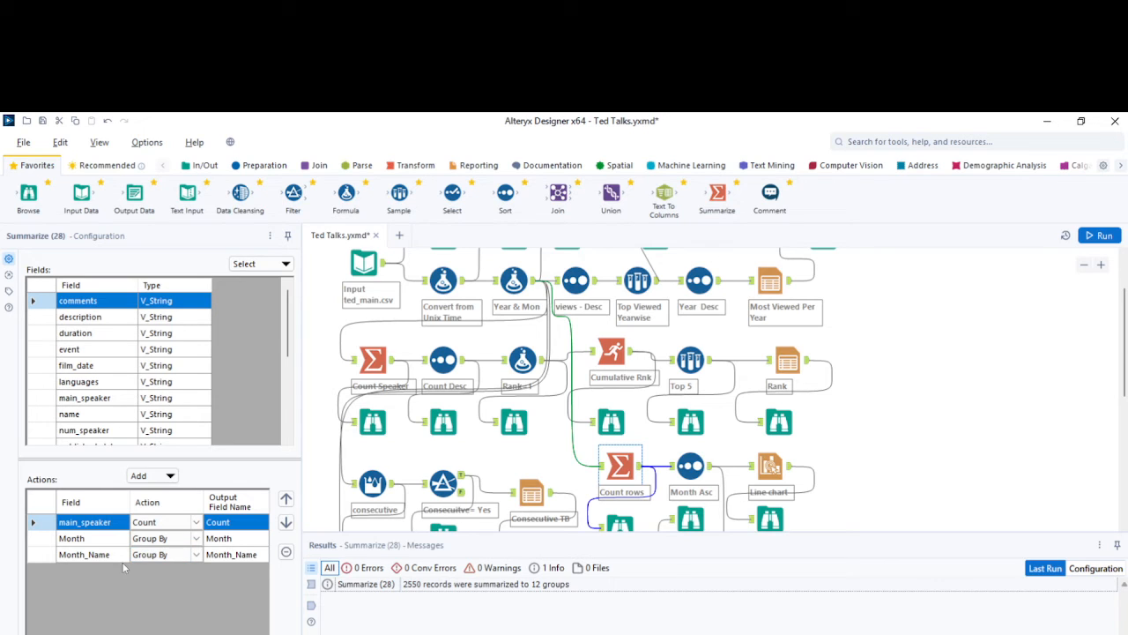
click(163, 554)
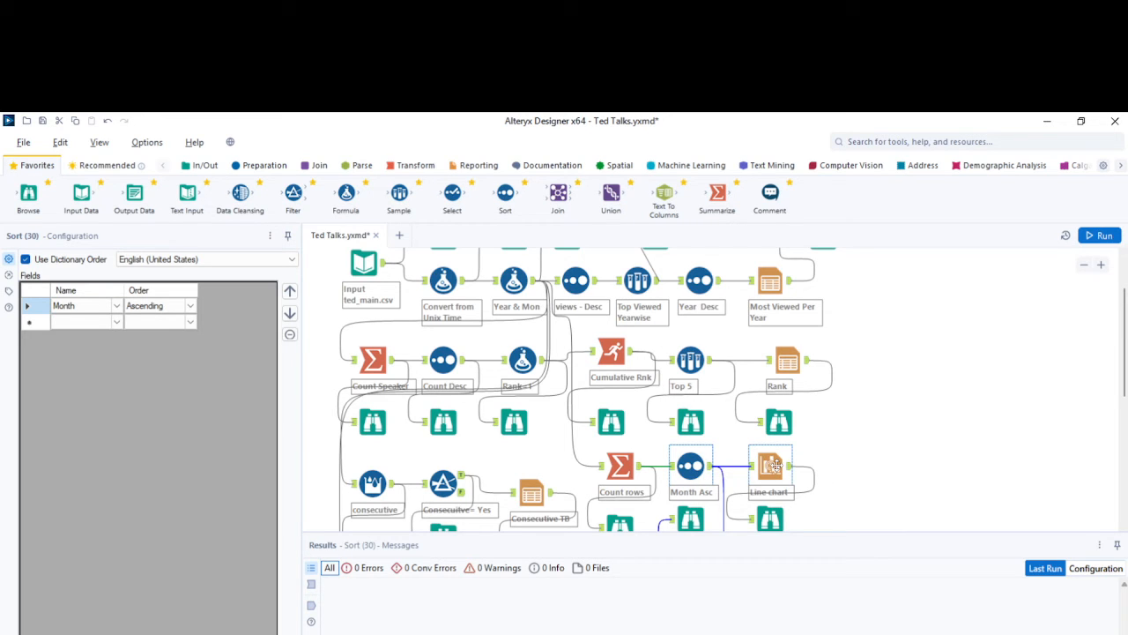
click(770, 466)
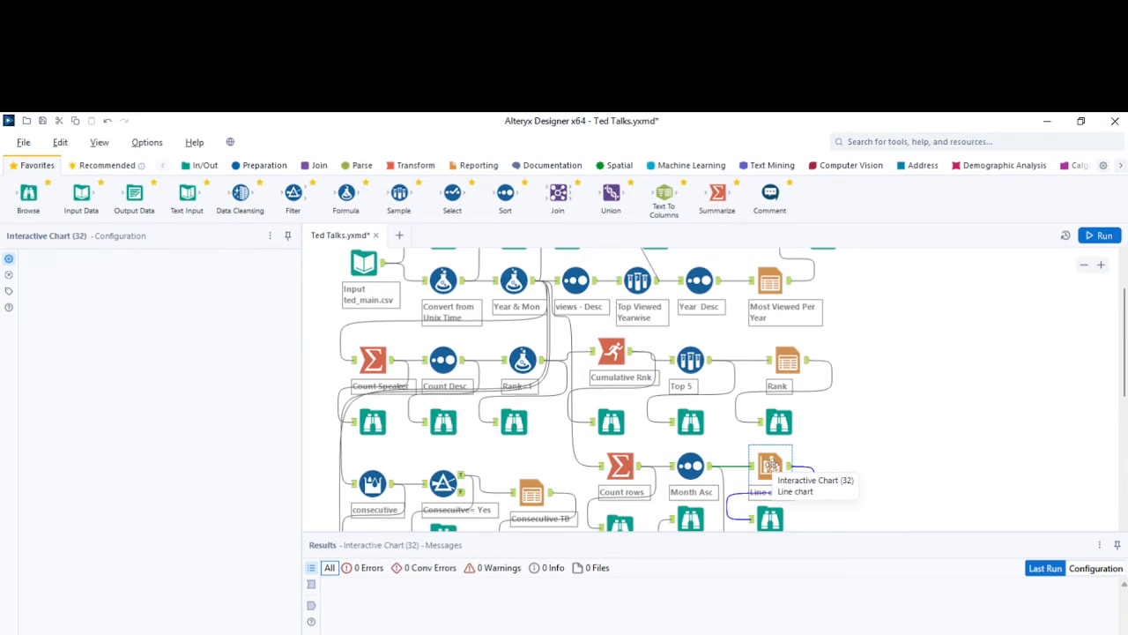
click(770, 466)
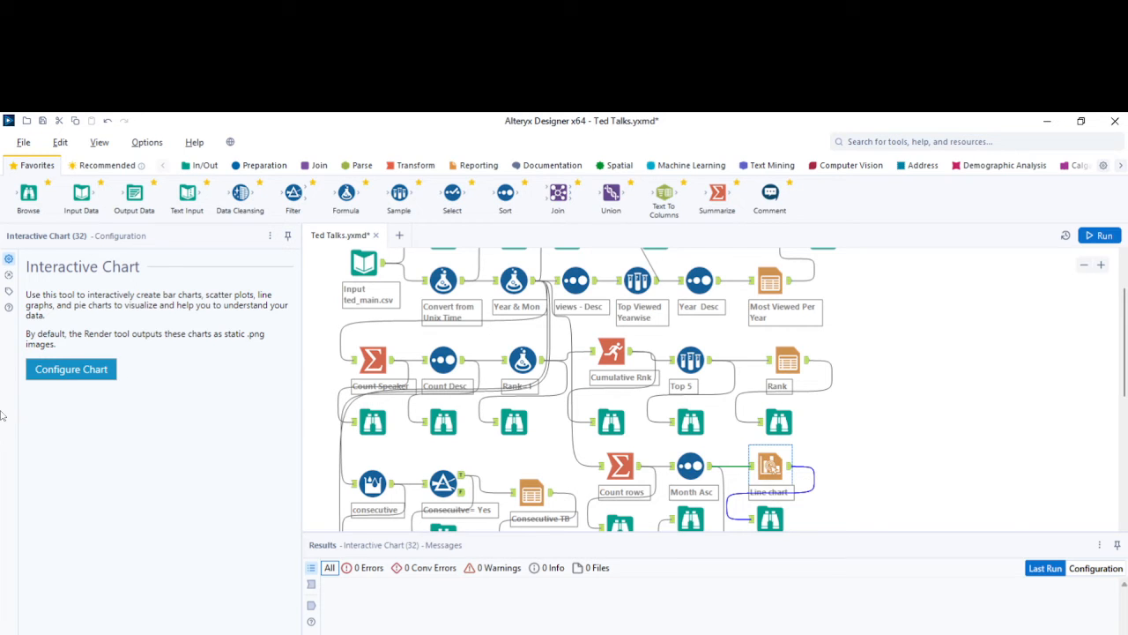
Step: Open the chart editor showing the 'Month wise talks frequency' line of Count over Month_Name
click(70, 369)
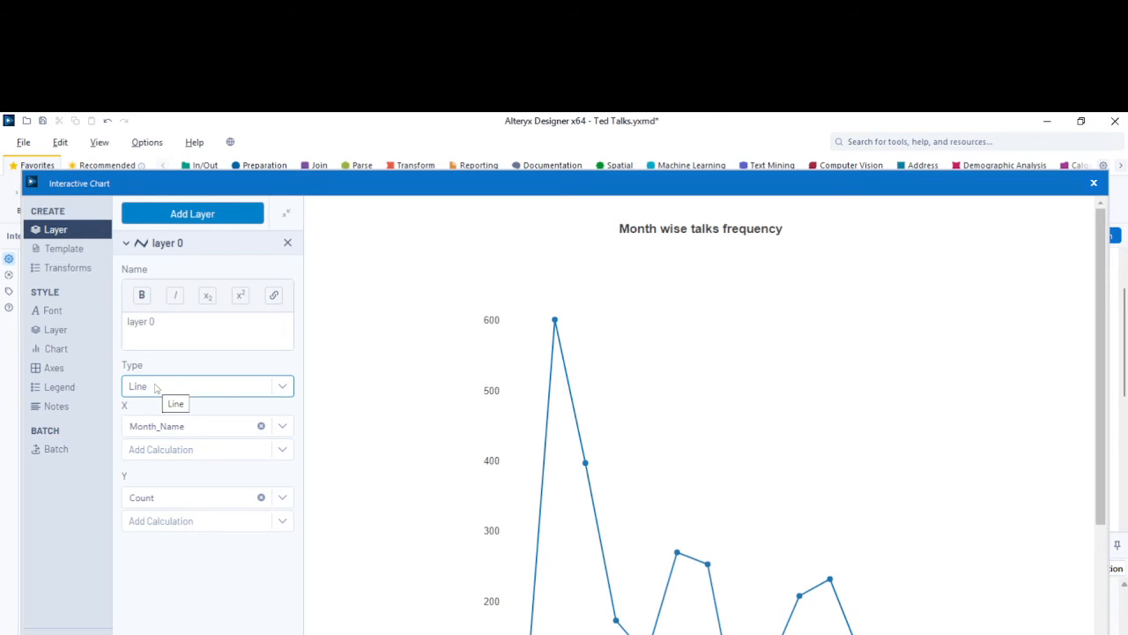
mouse_move(269, 479)
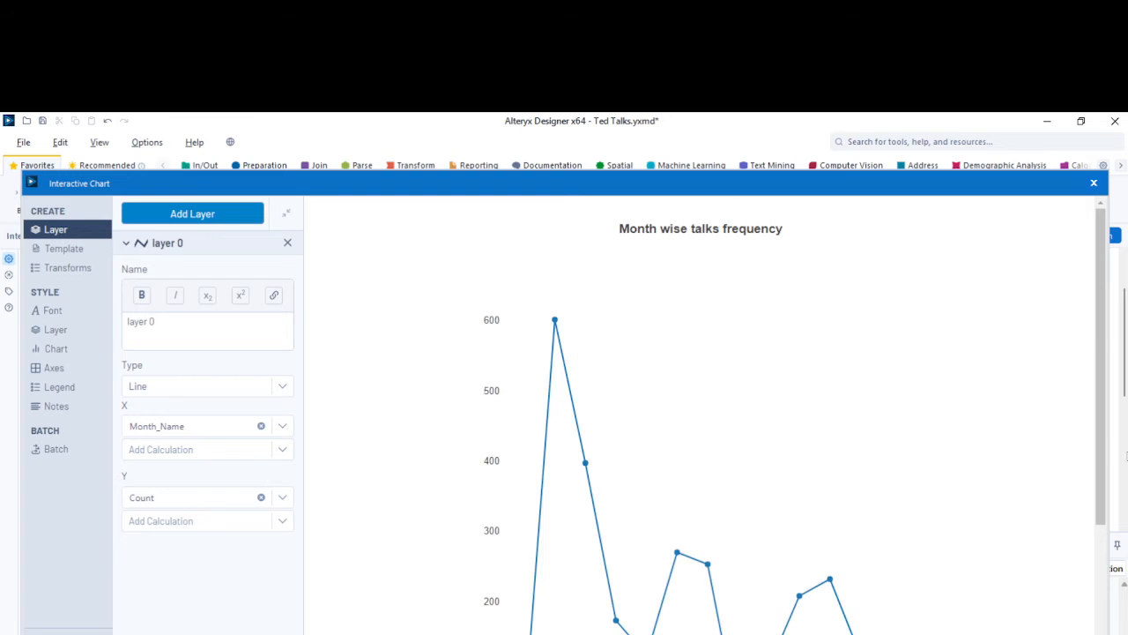
scroll(down, 3)
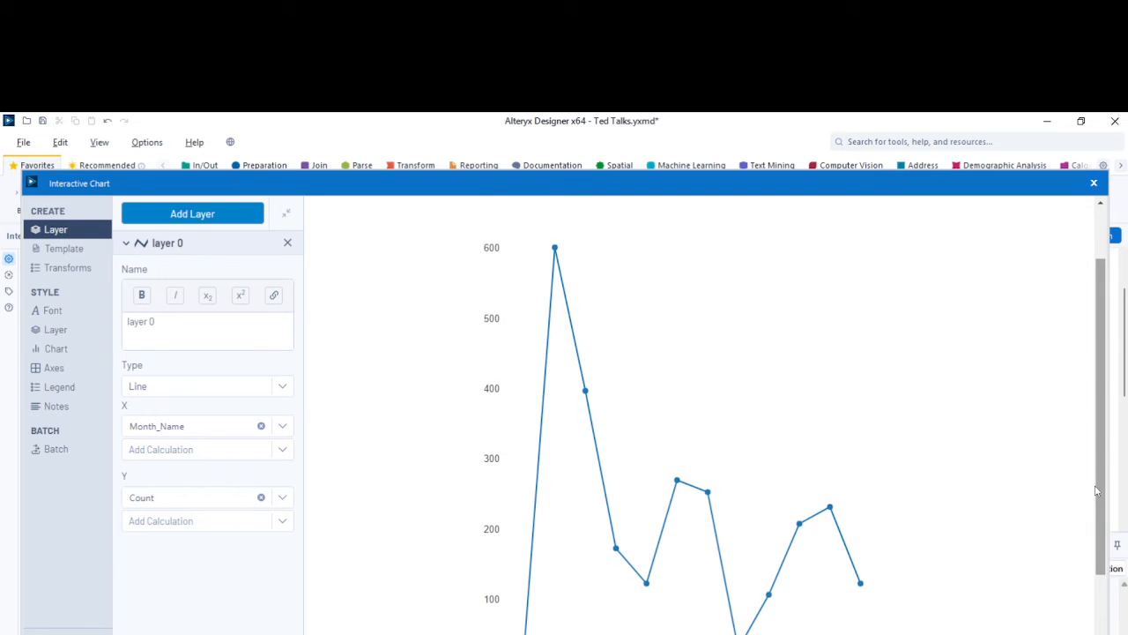
mouse_move(554, 249)
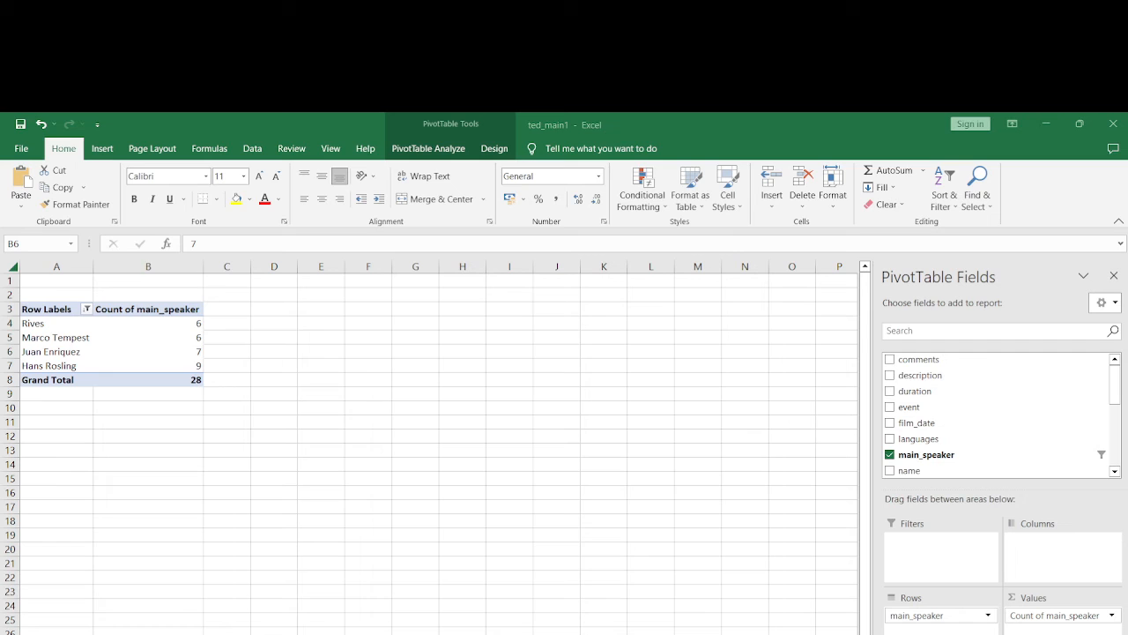
Step: Switch to the main_speaker-by-year pivot sheet with Julian Treasure's 2009–2013 highlighted
click(148, 351)
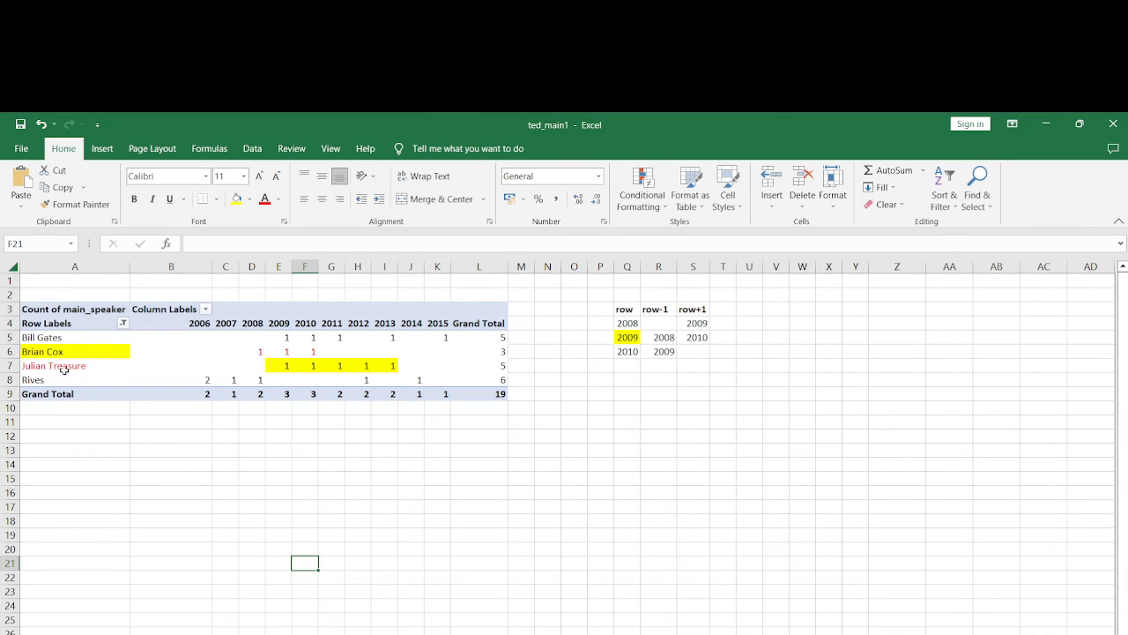
mouse_move(247, 366)
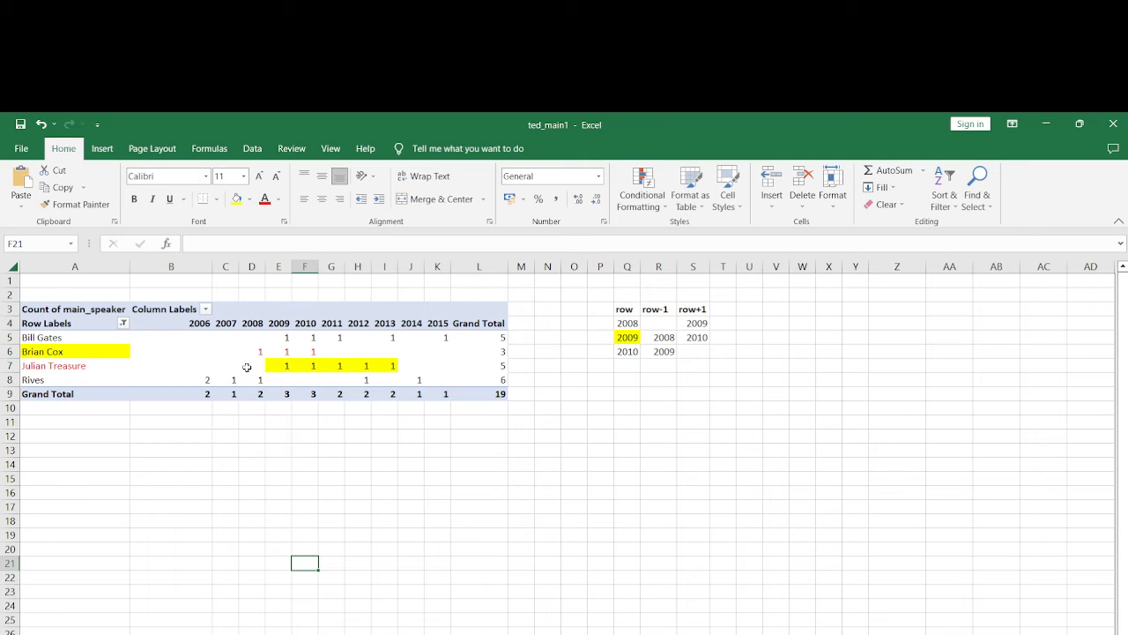
mouse_move(314, 364)
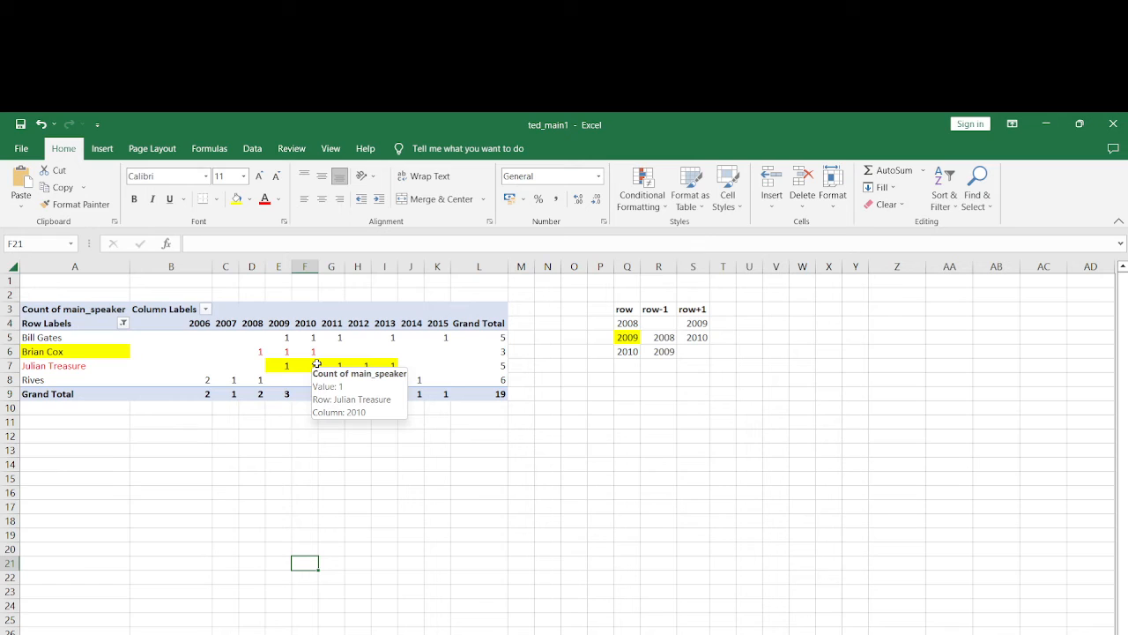
mouse_move(577, 331)
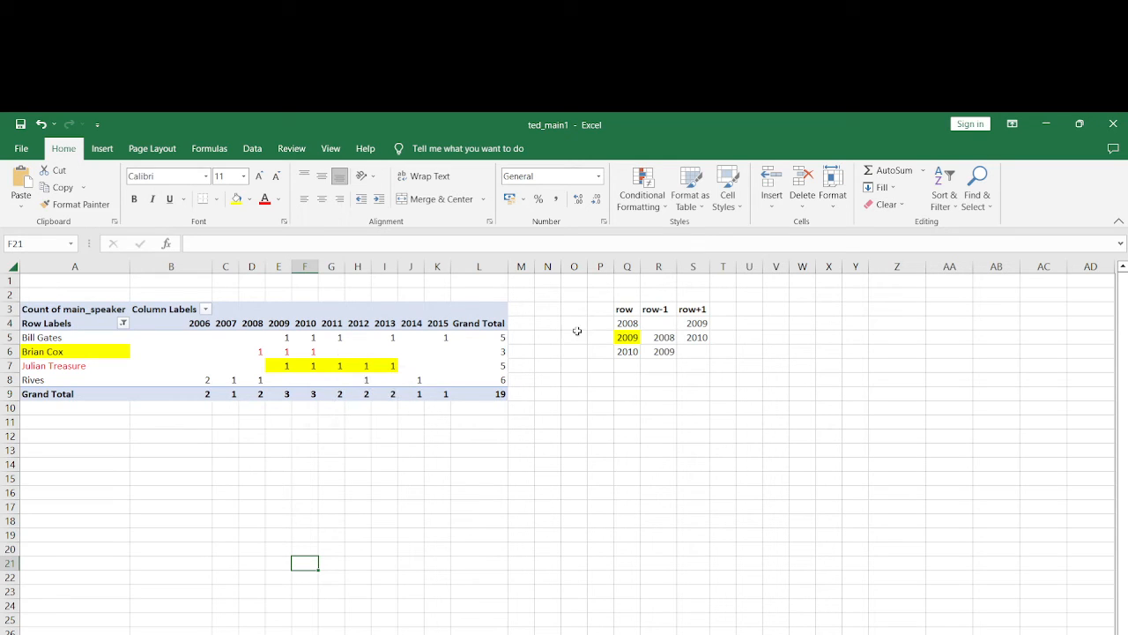
mouse_move(630, 315)
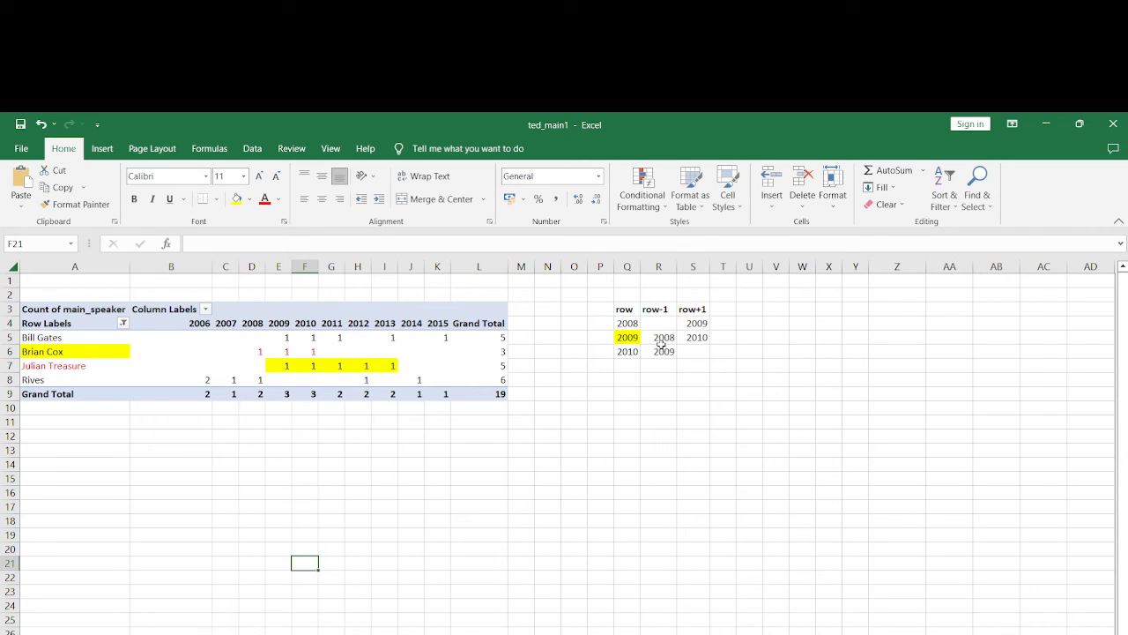
mouse_move(672, 351)
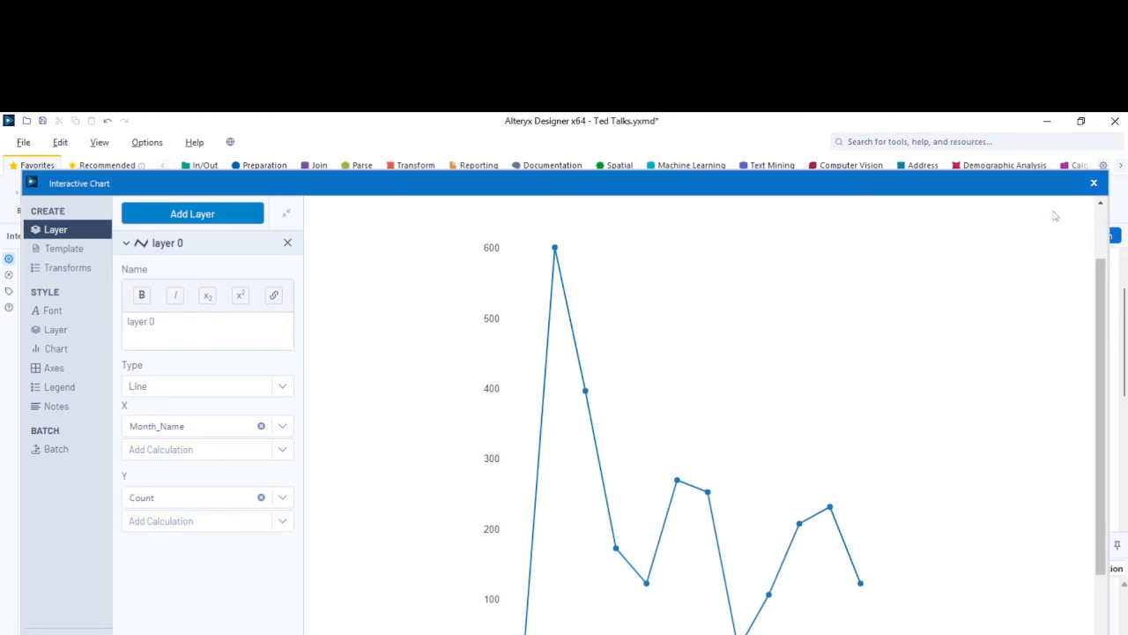
Step: Review the Multi-Row Formula building the Consecutive Yes/No field and the filter keeping 12 'Yes' records
click(1094, 183)
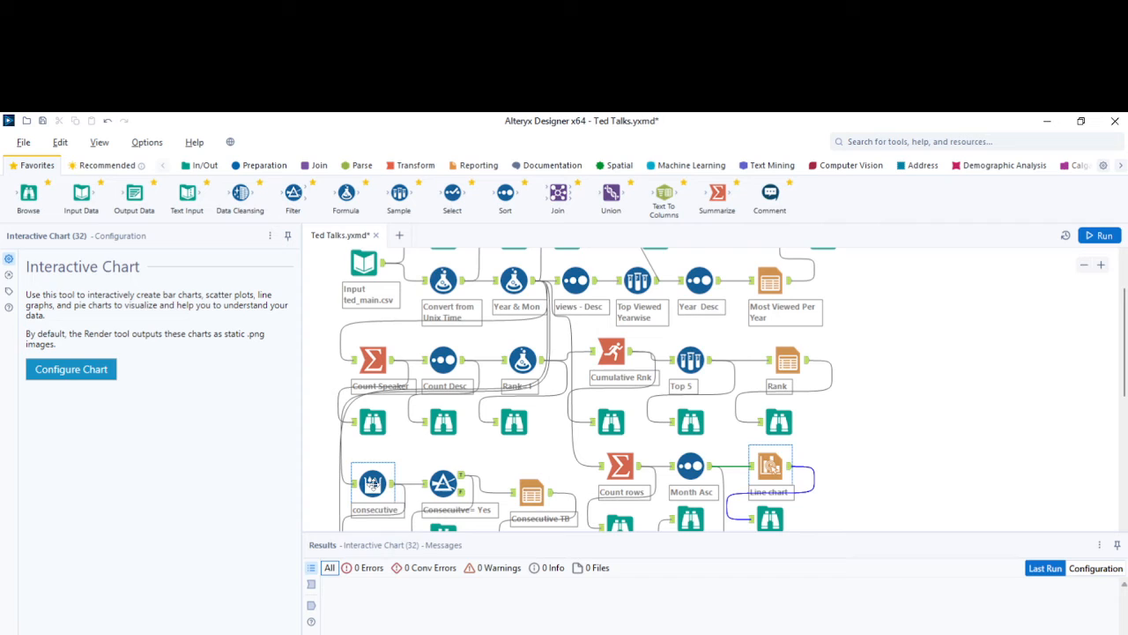
click(372, 482)
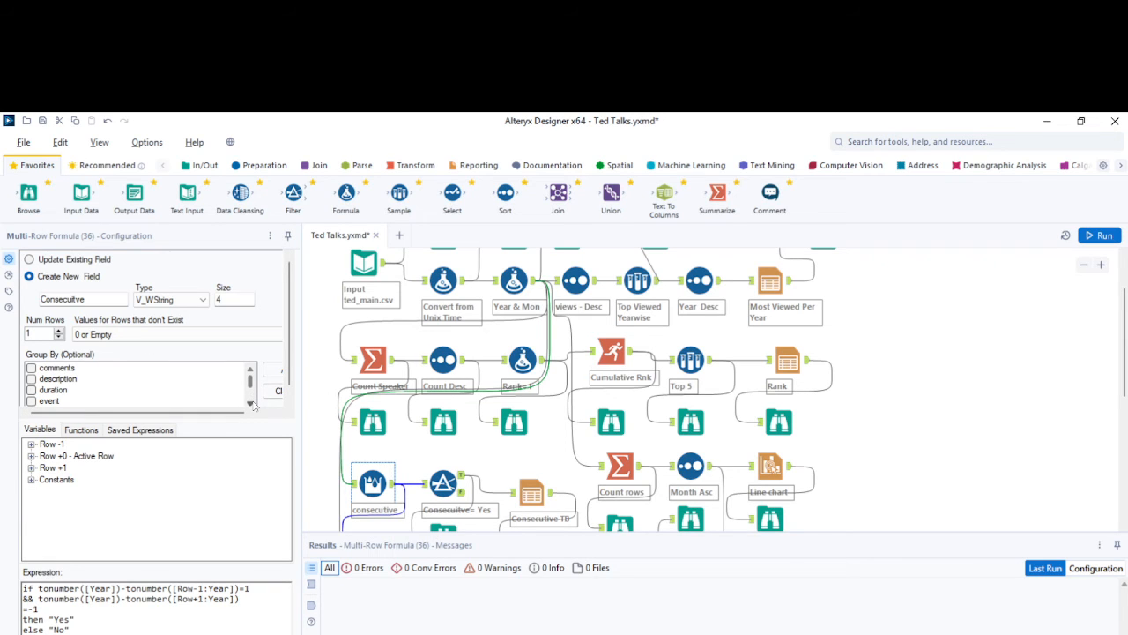
click(32, 381)
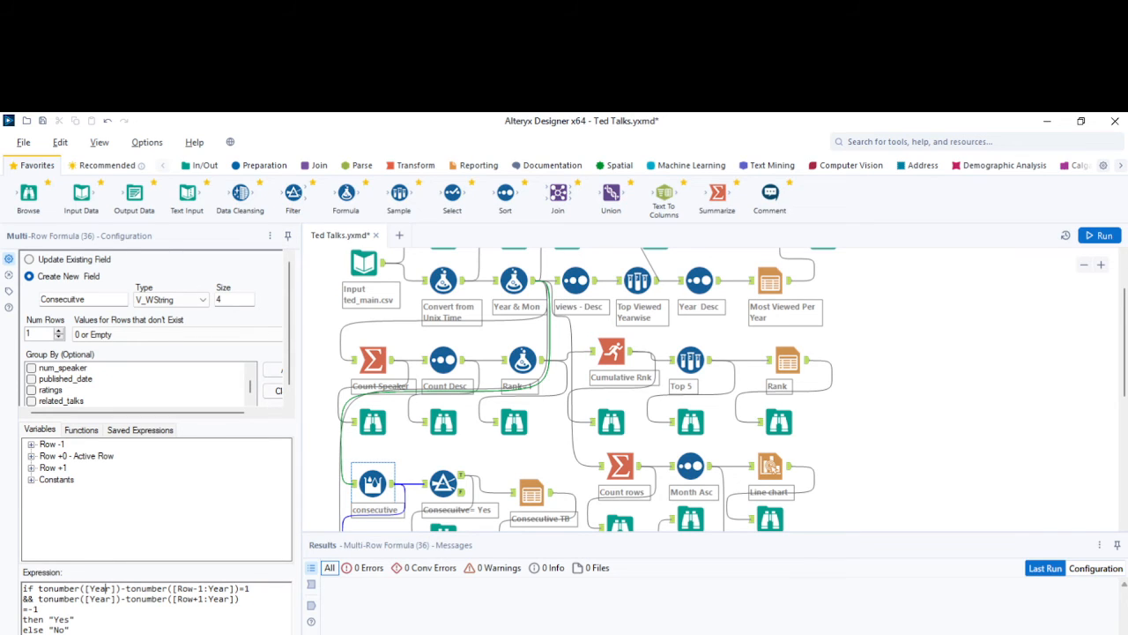
click(442, 483)
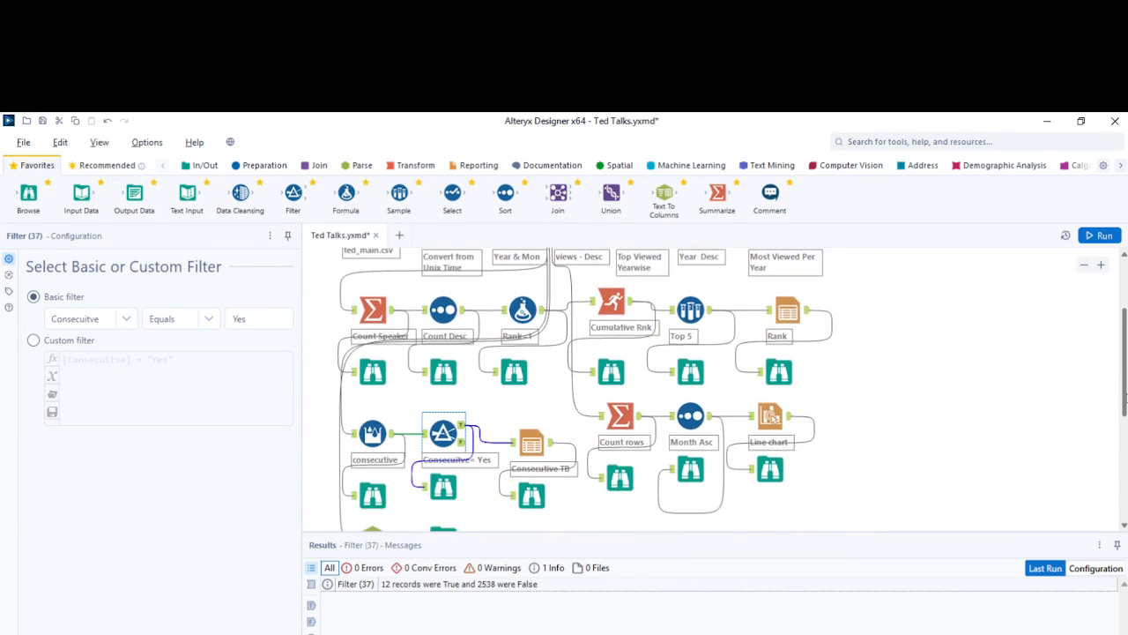
Step: View the Consecutive TB report table of 12 speakers, then return to the speakers-by-year pivot
scroll(down, 3)
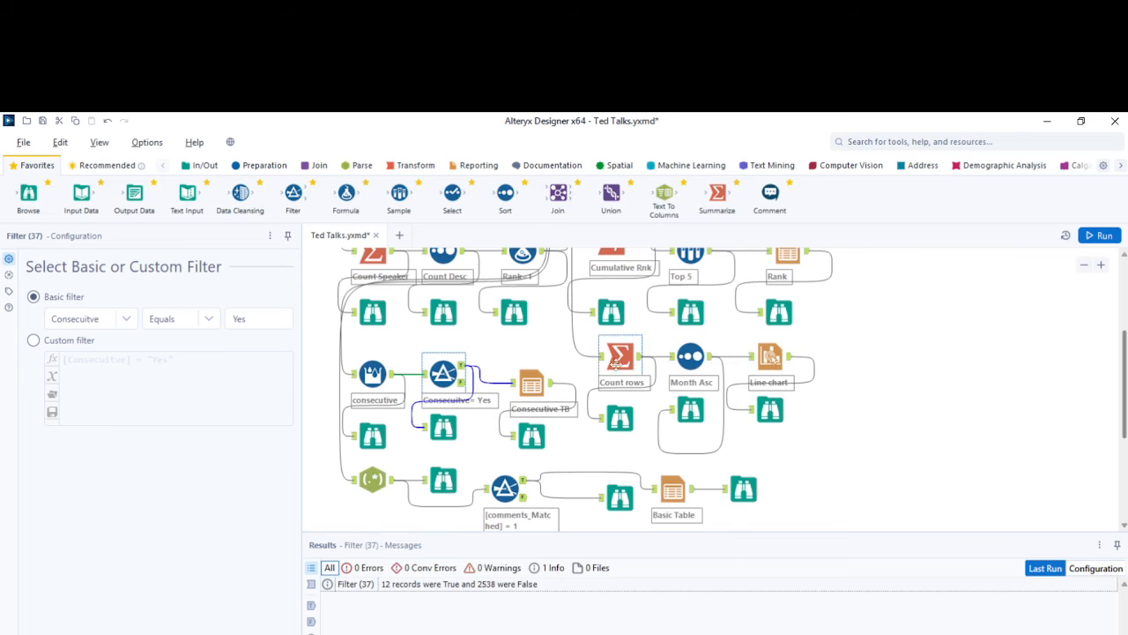
click(532, 382)
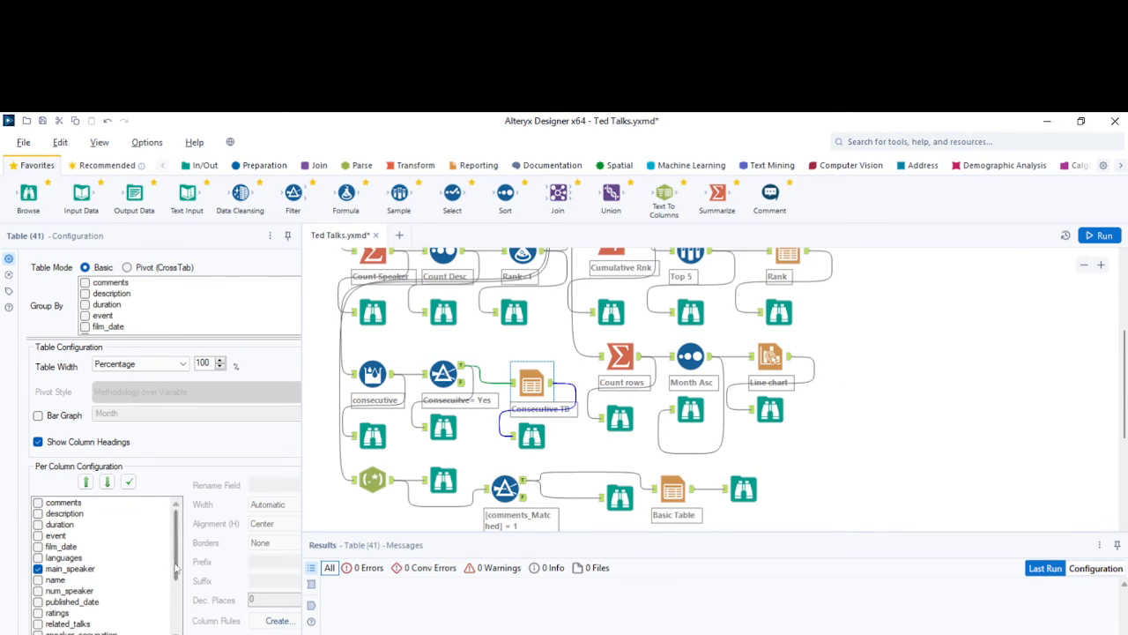
scroll(down, 3)
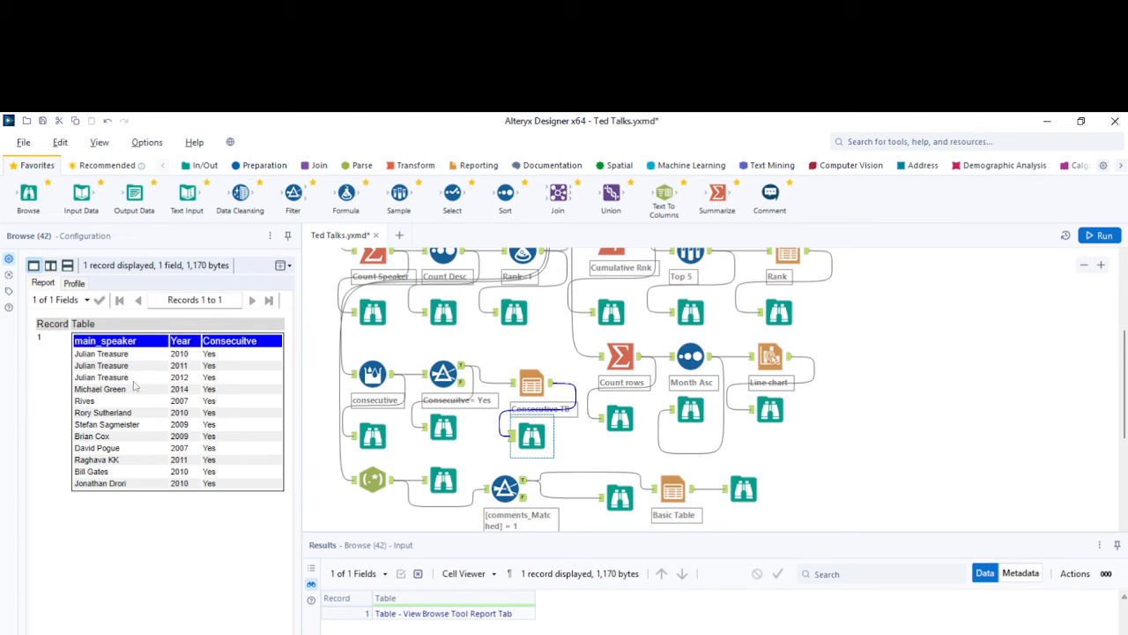
mouse_move(164, 373)
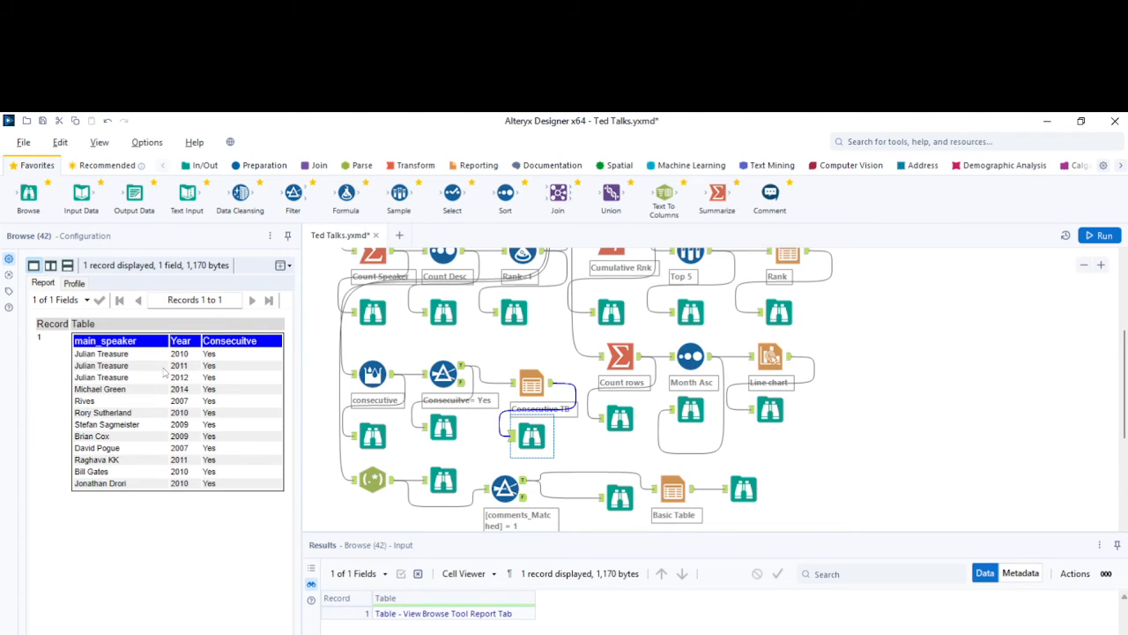
click(372, 481)
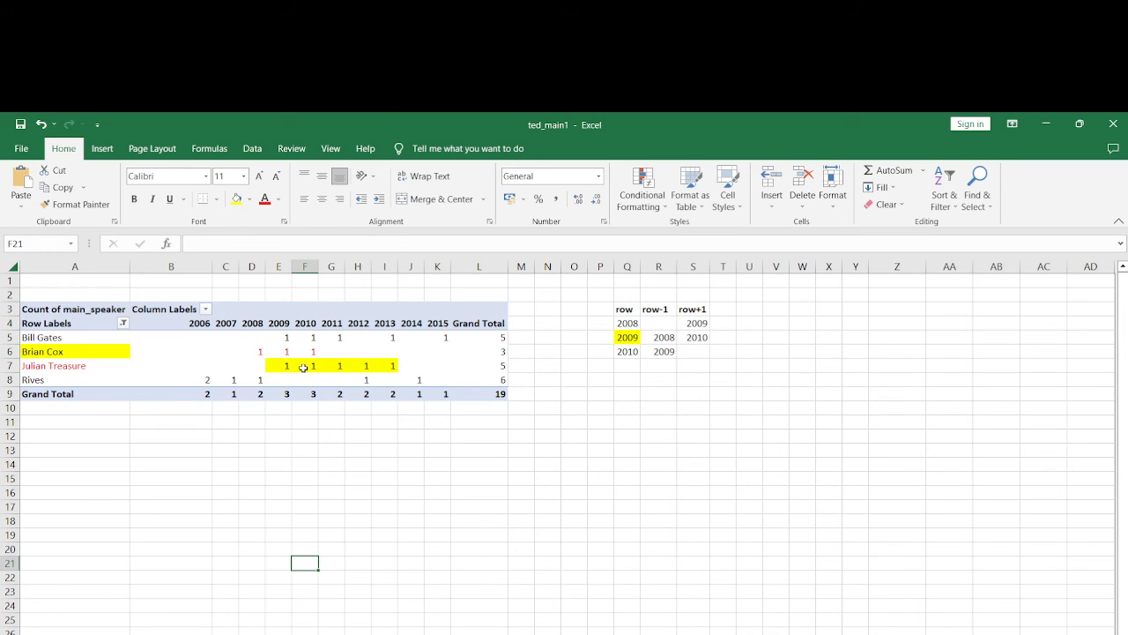
Step: Point out Julian Treasure's 2010 and 2011 counts, then bring up the PowerPoint Questions slide
click(305, 365)
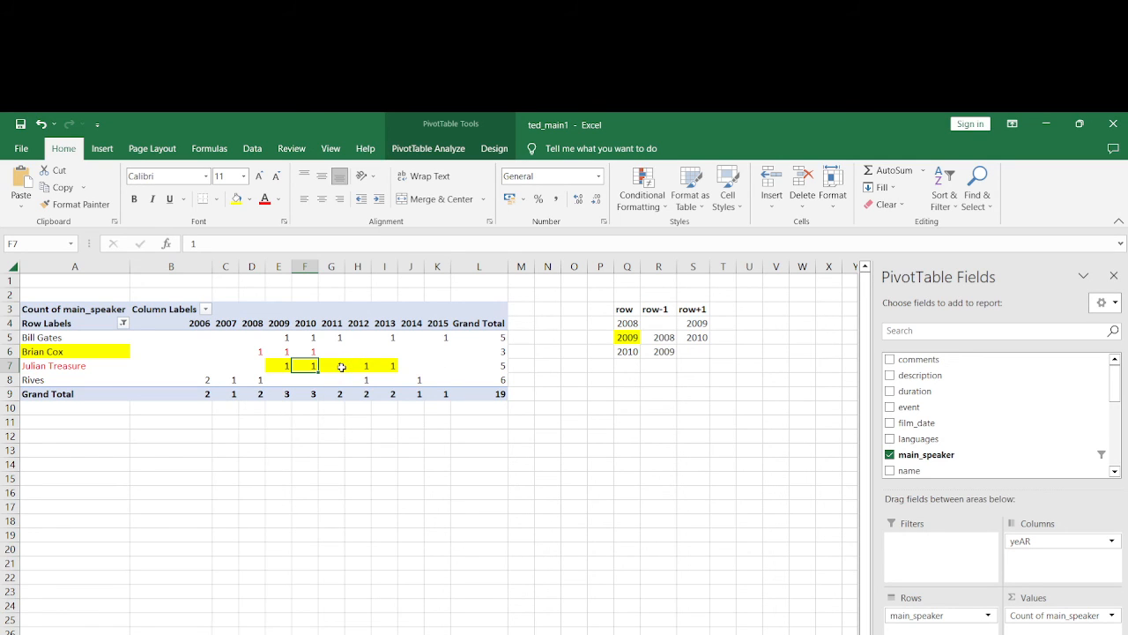
click(332, 365)
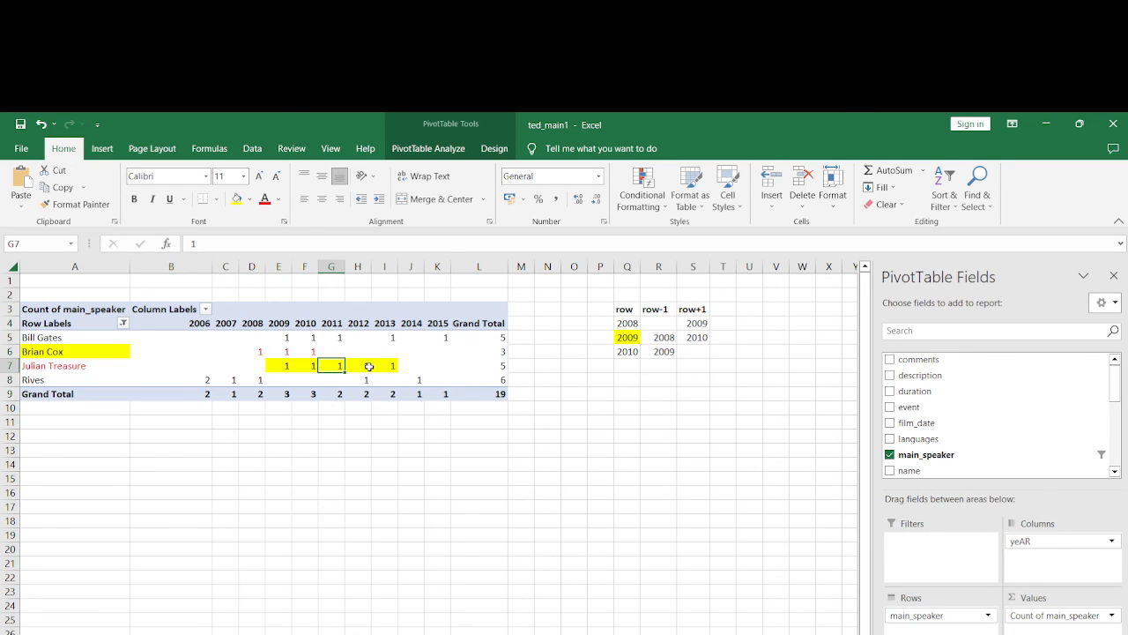
click(357, 365)
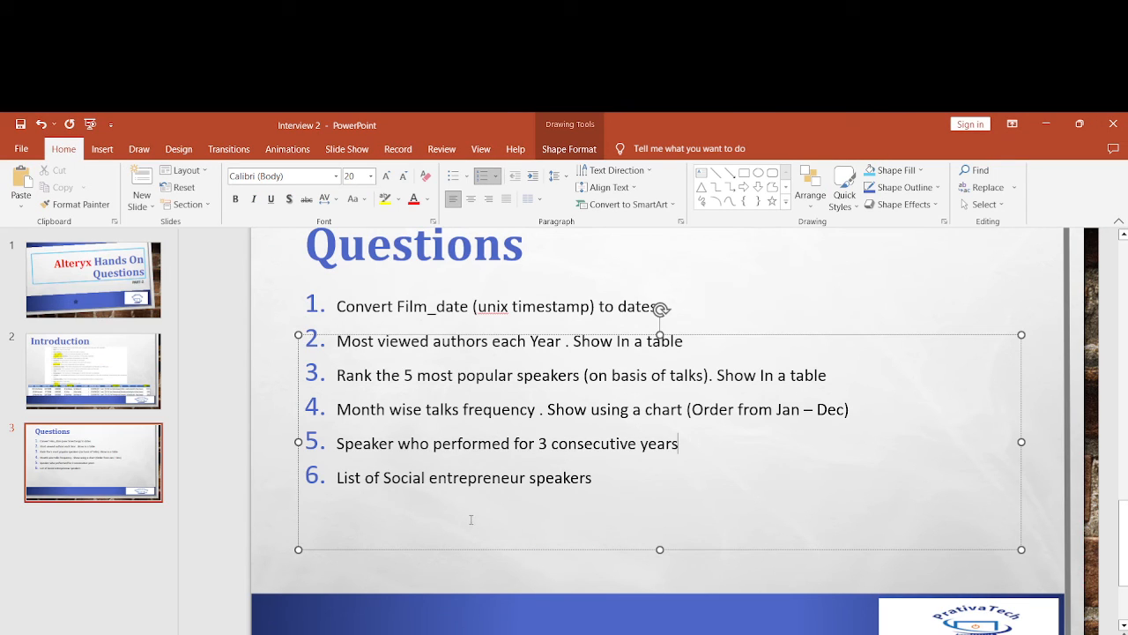
Step: Return from the questions slide to the Alteryx consecutive-years report table
key(enter)
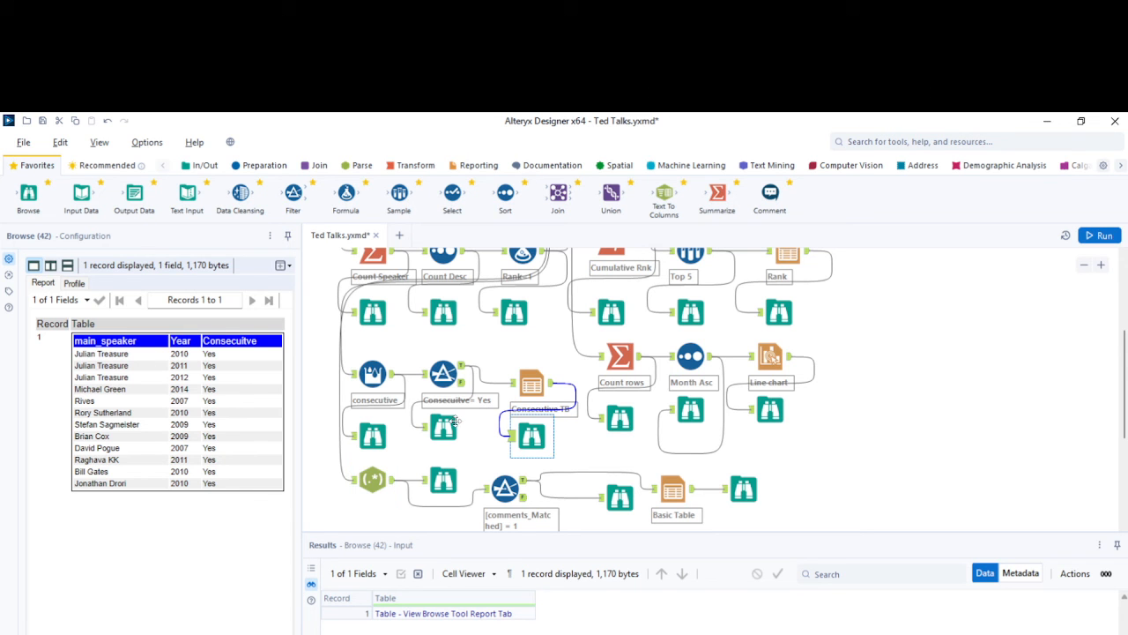
Step: Review the RegEx matching speaker_occupation to .*social entrepreneur.* (14 of 2,544) and its output records
click(372, 478)
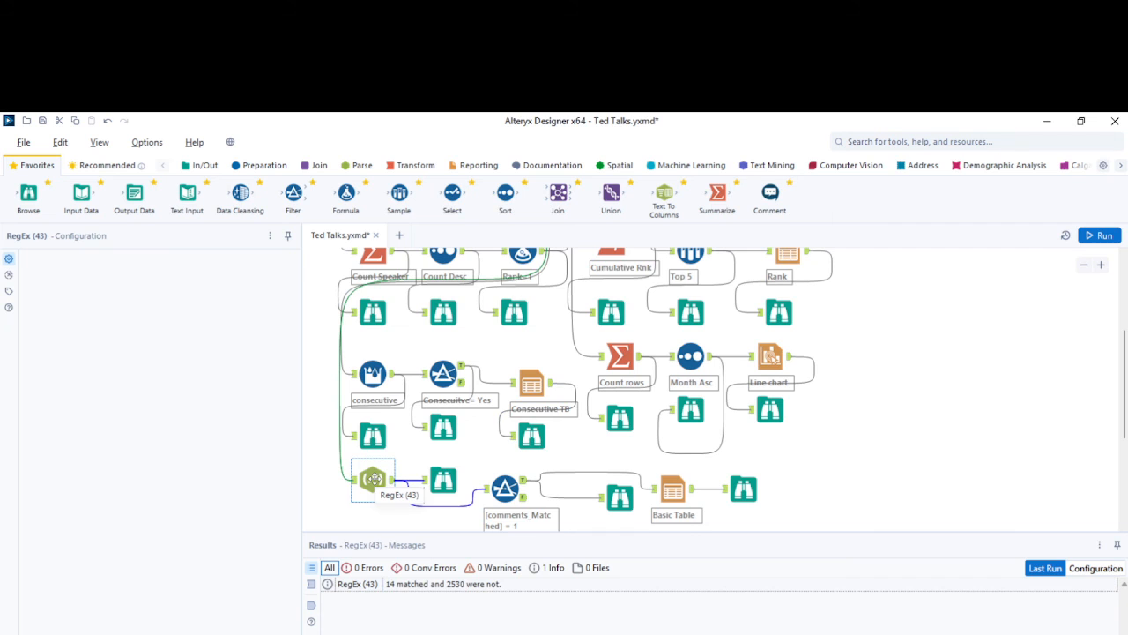
click(373, 479)
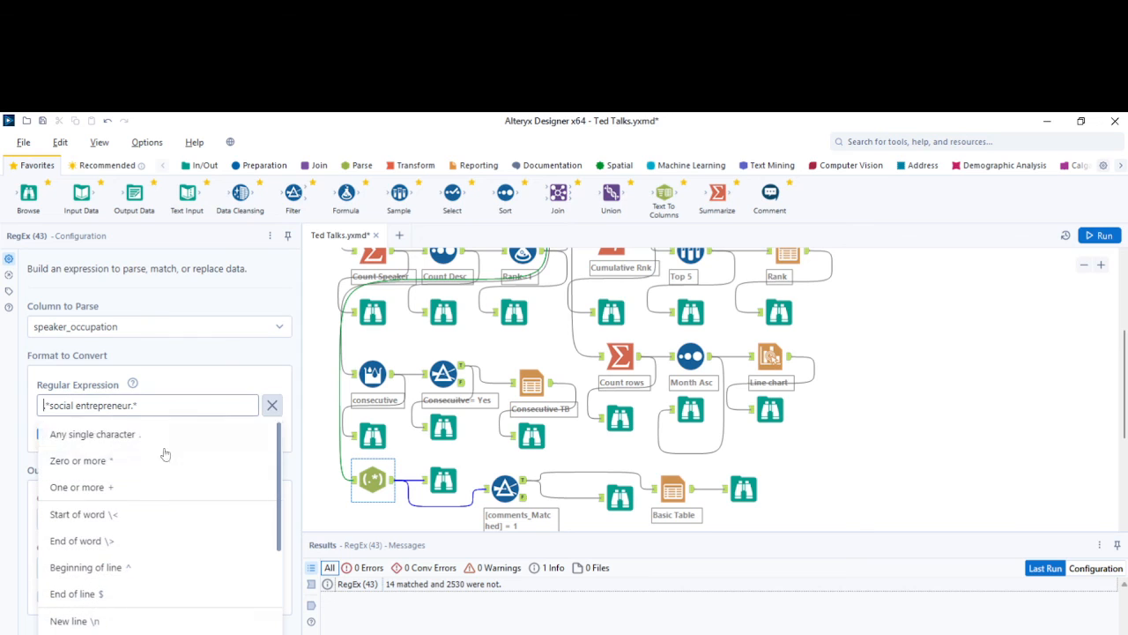
mouse_move(94, 434)
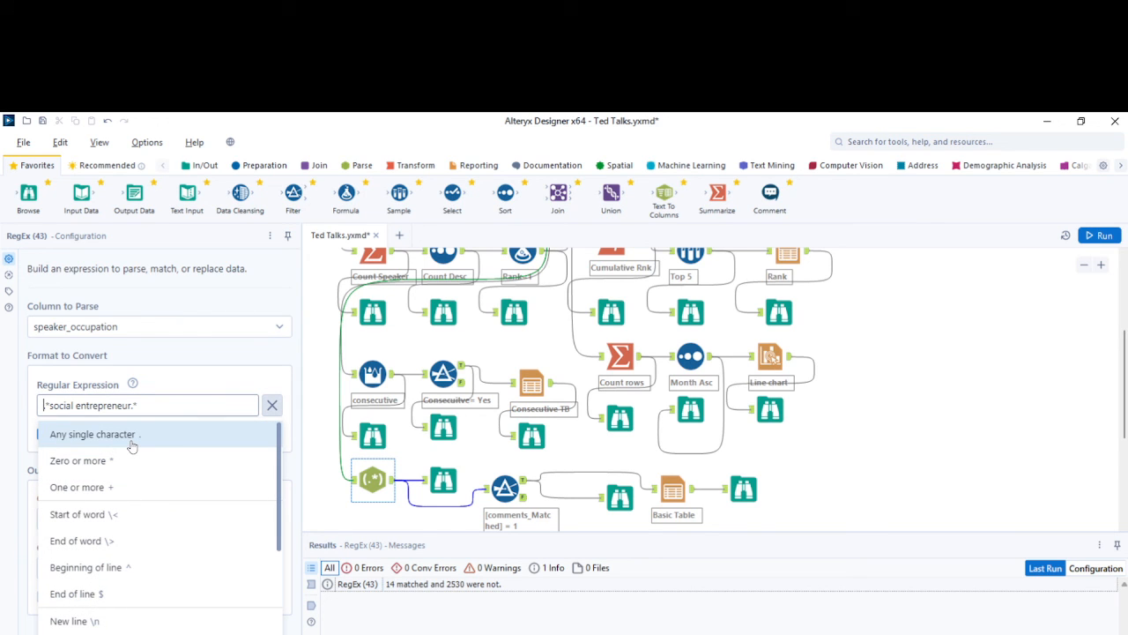
mouse_move(88, 460)
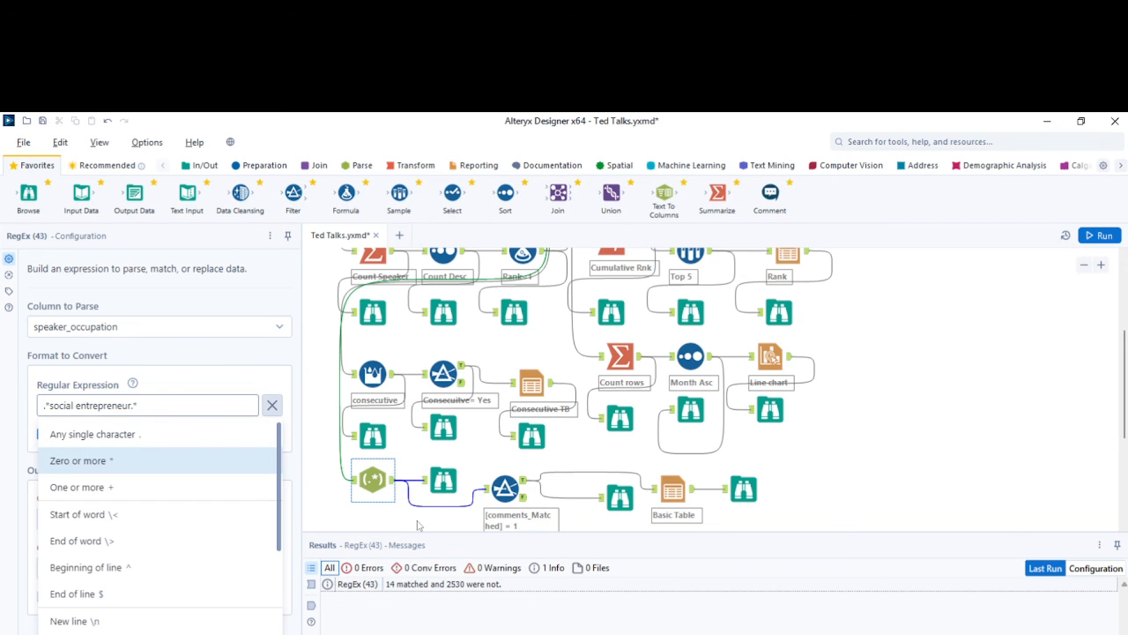
click(444, 481)
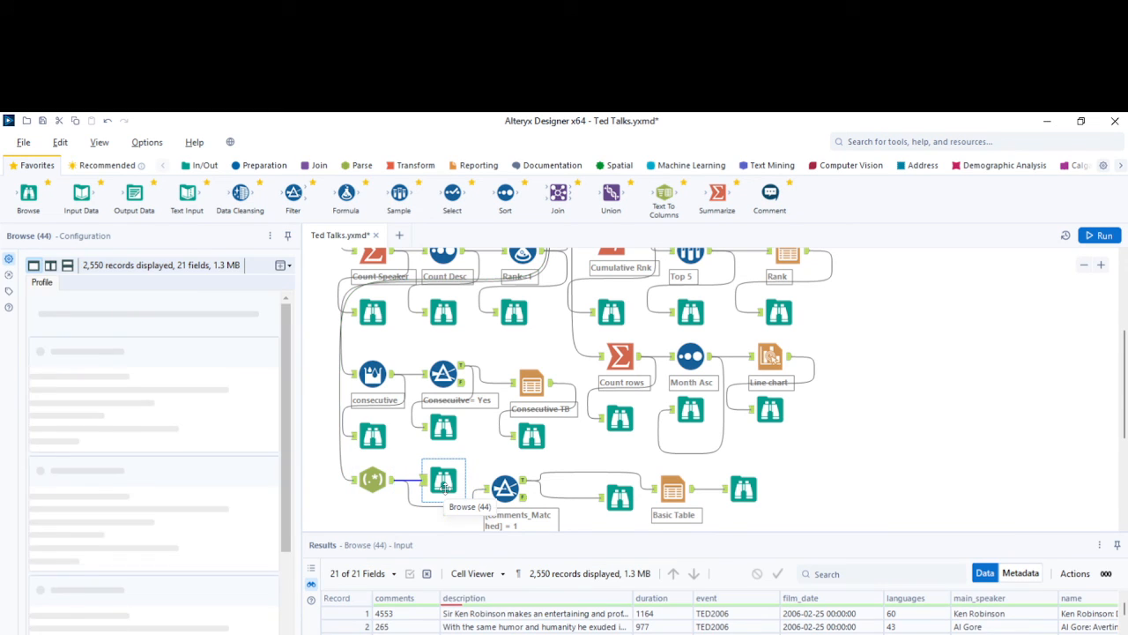
click(505, 487)
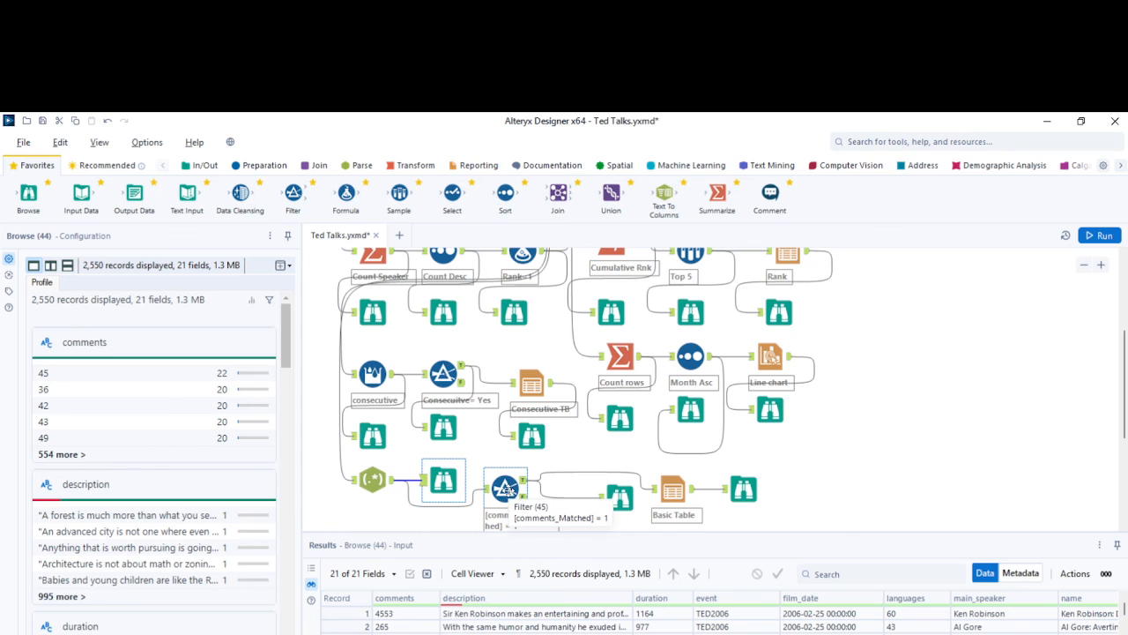
Step: Review the comments_Matched filter and browse the finished social entrepreneur speaker table
click(505, 482)
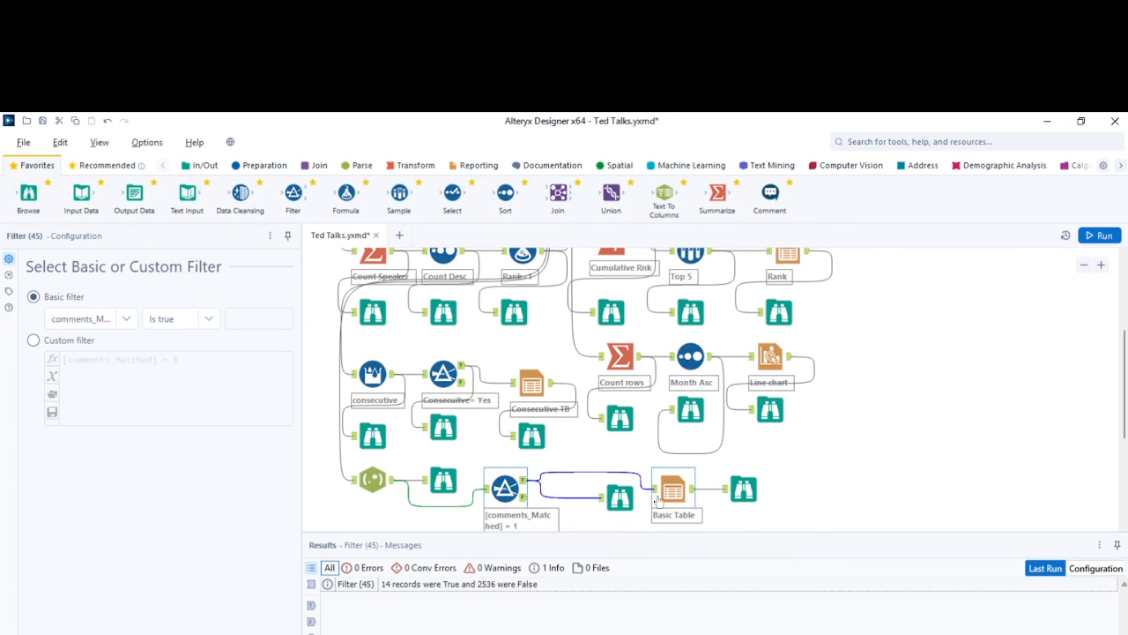
click(620, 496)
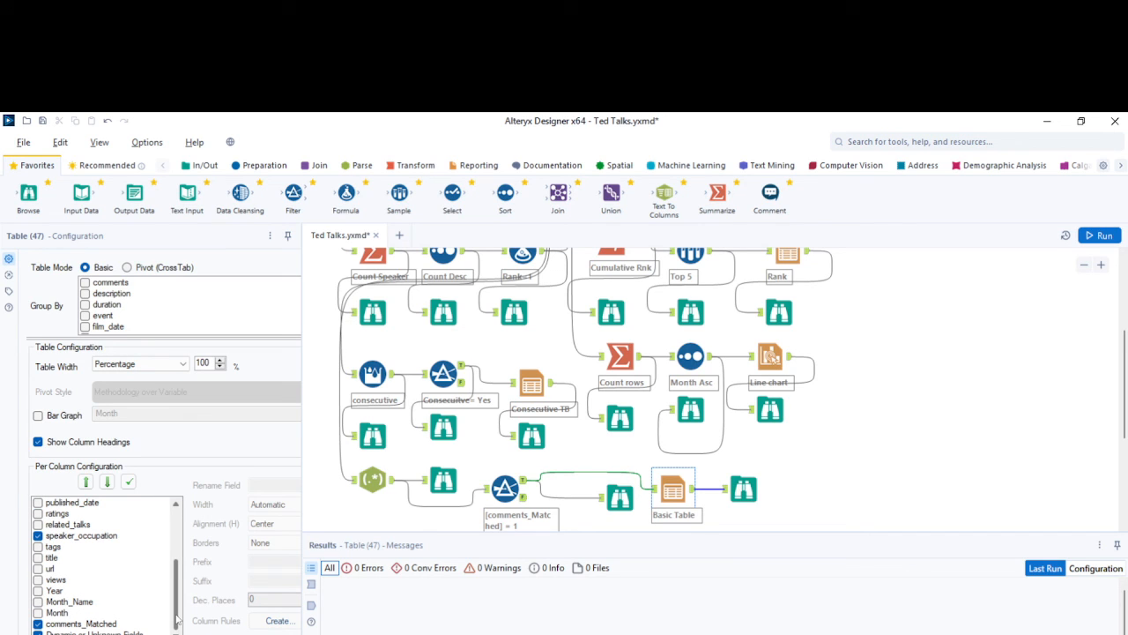
click(743, 488)
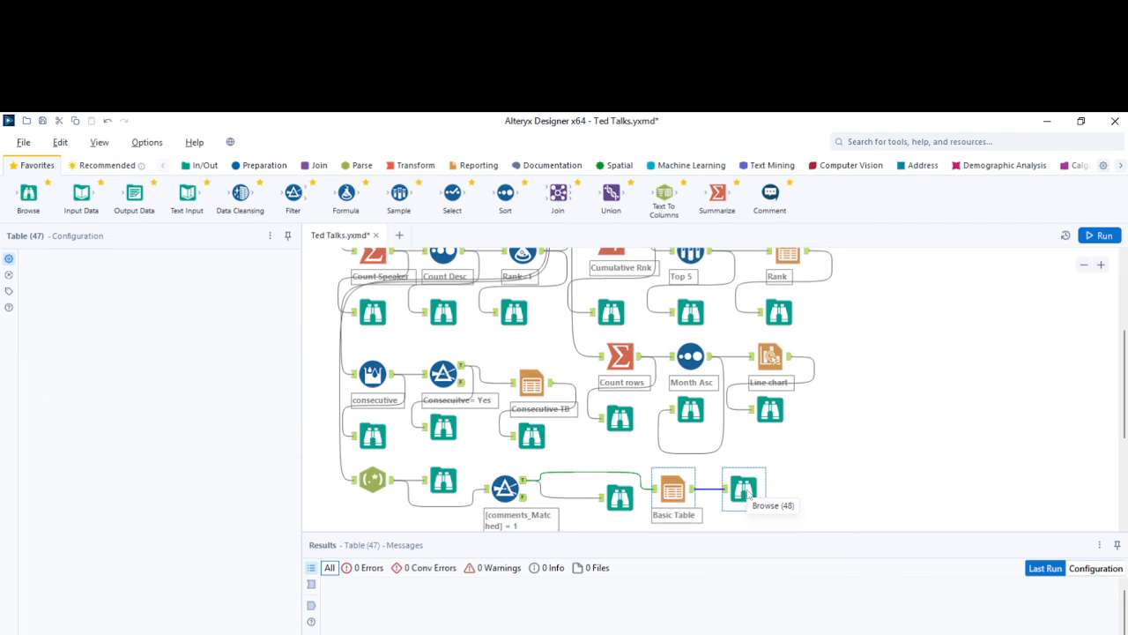
click(744, 487)
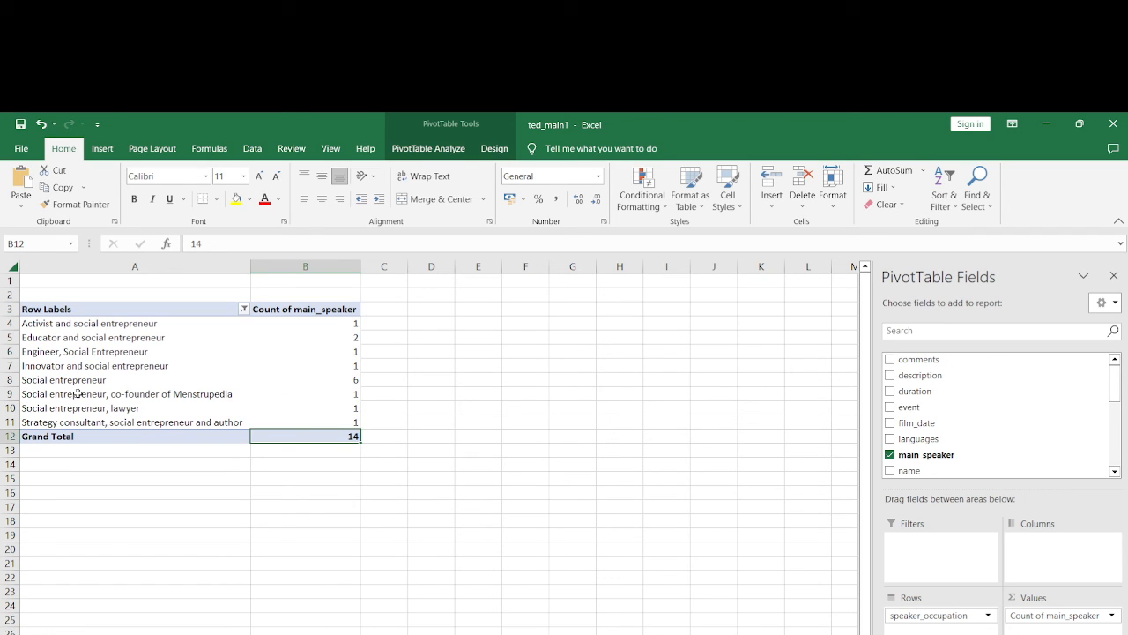
mouse_move(655, 535)
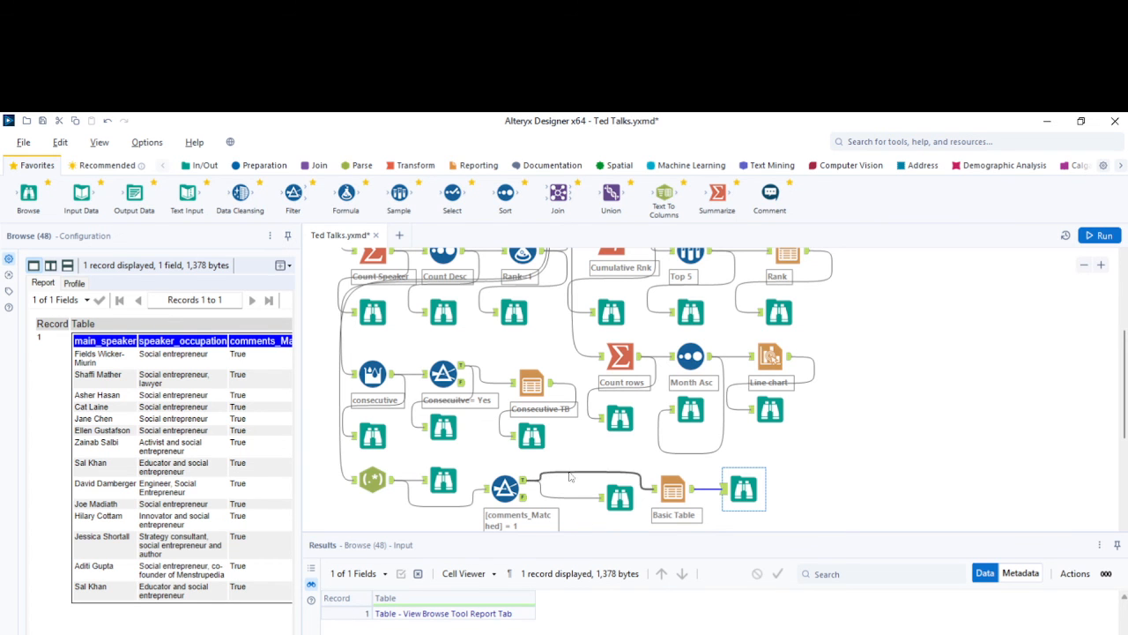
Step: Show the comments_Matched filter condition and browse the 14 records on its True output
click(505, 487)
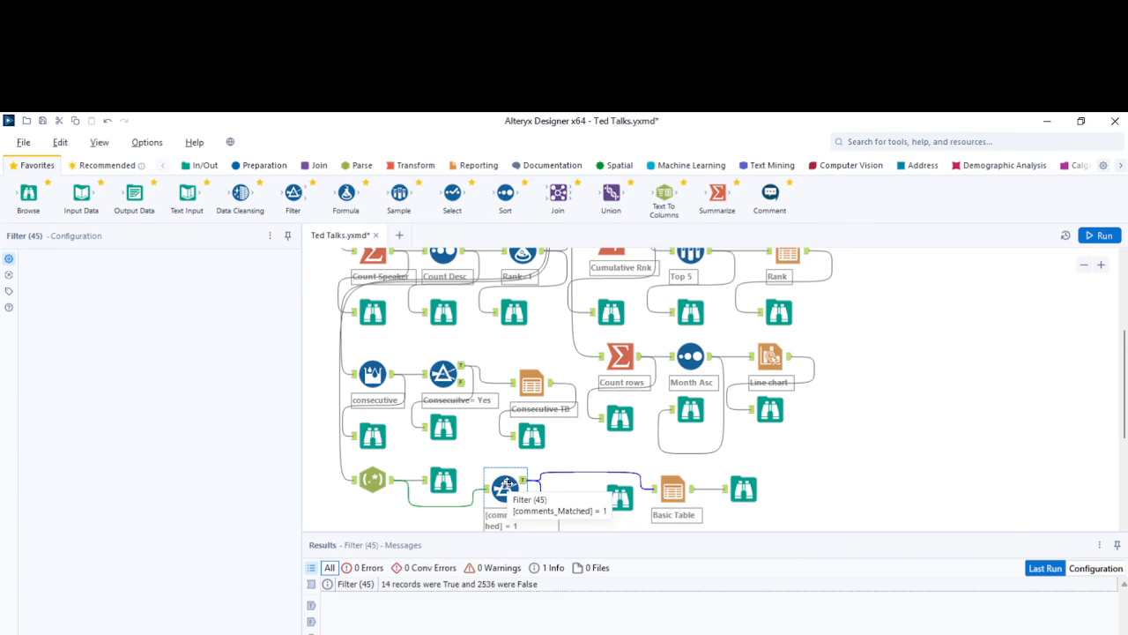
click(505, 488)
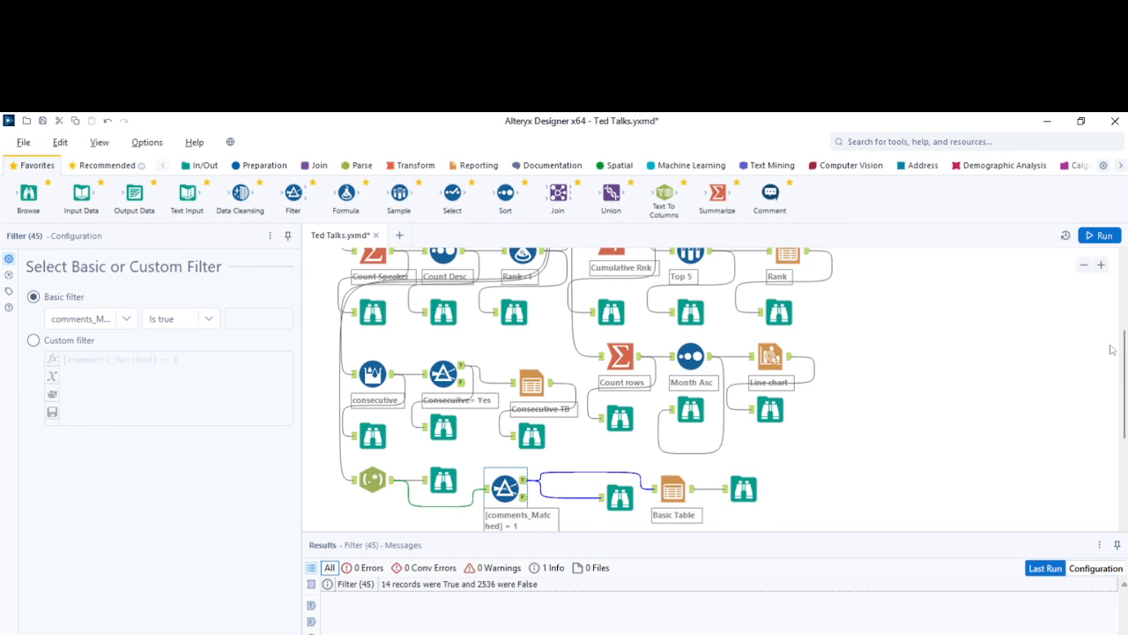
scroll(down, 3)
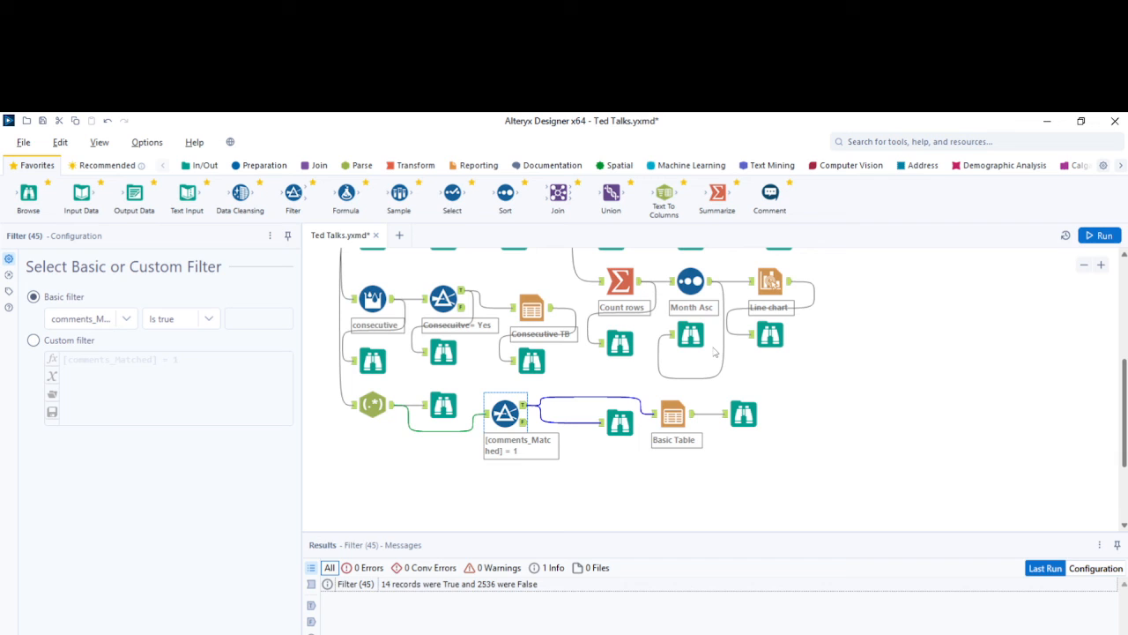
click(620, 414)
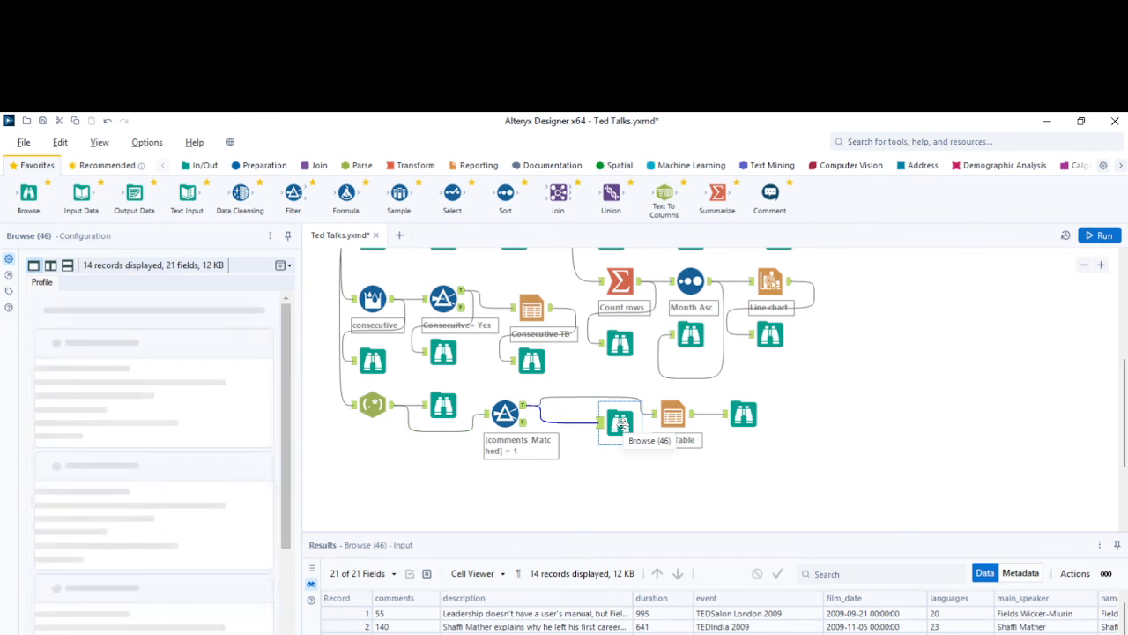
click(620, 420)
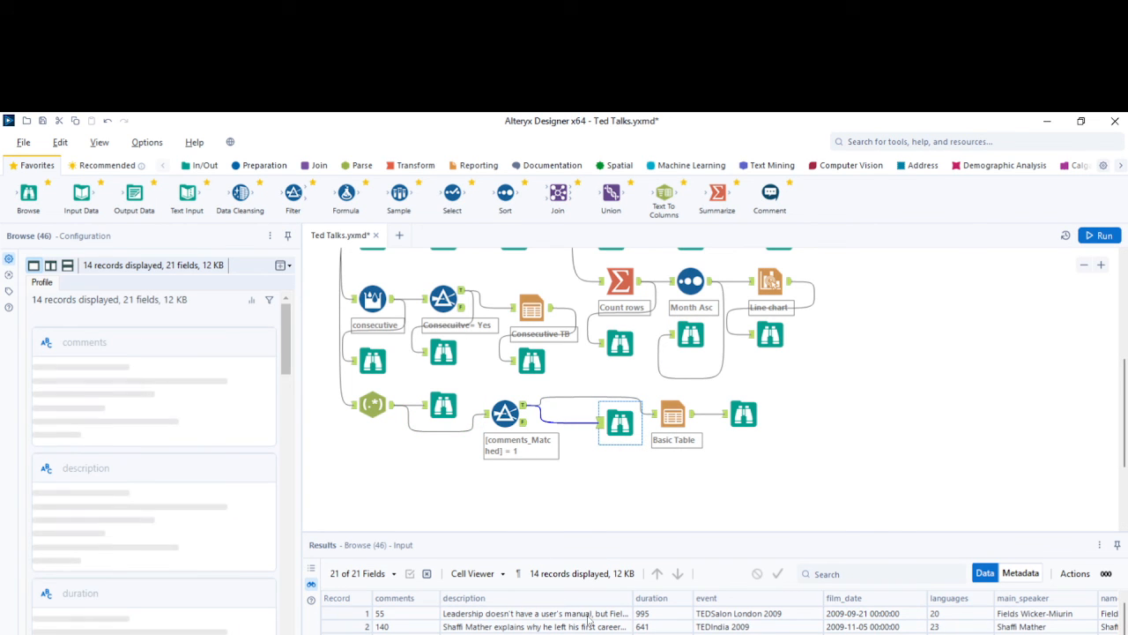